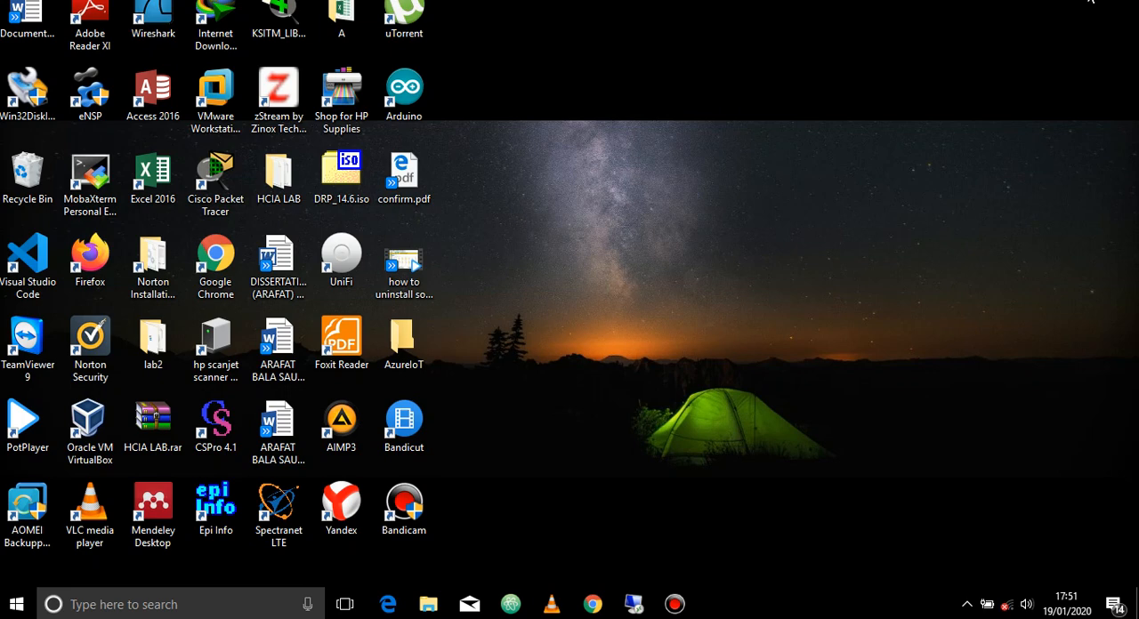
{"action": "mouse_move", "coordinate": [1071, 32]}
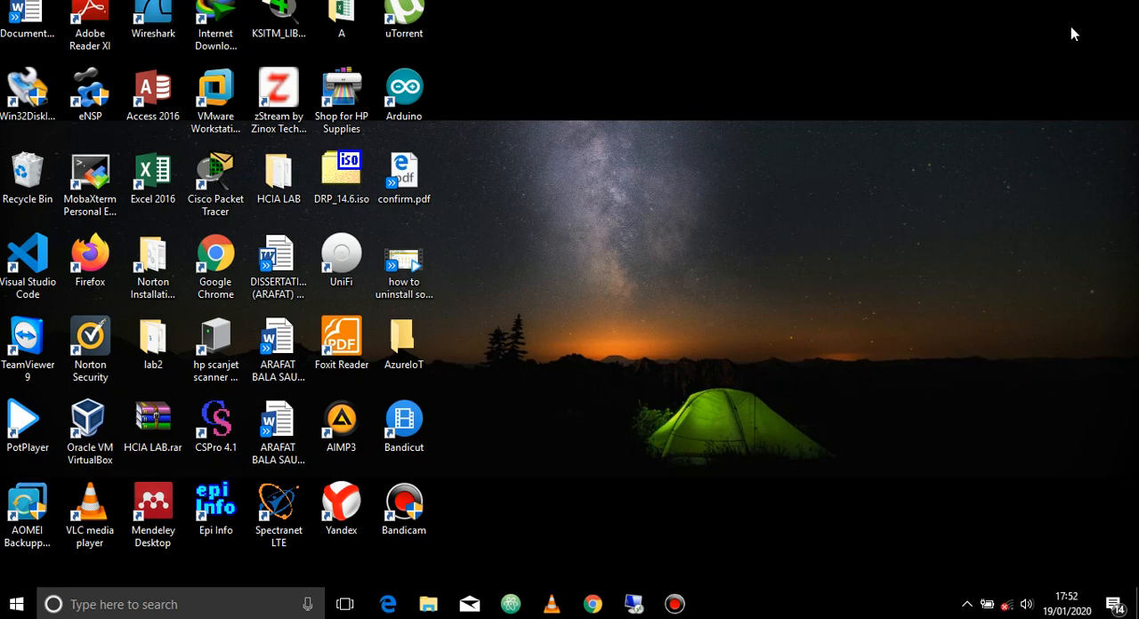
{"action": "mouse_move", "coordinate": [966, 198]}
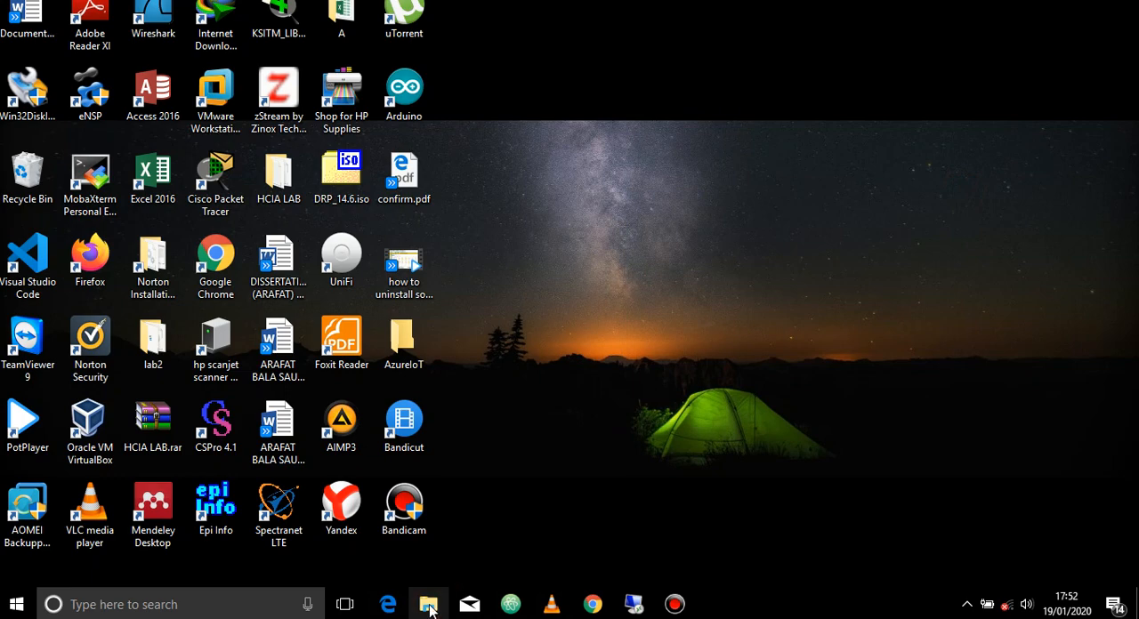
- Bring up the This PC options in File Explorer to reach its Properties
{"action": "left_click", "coordinate": [427, 603]}
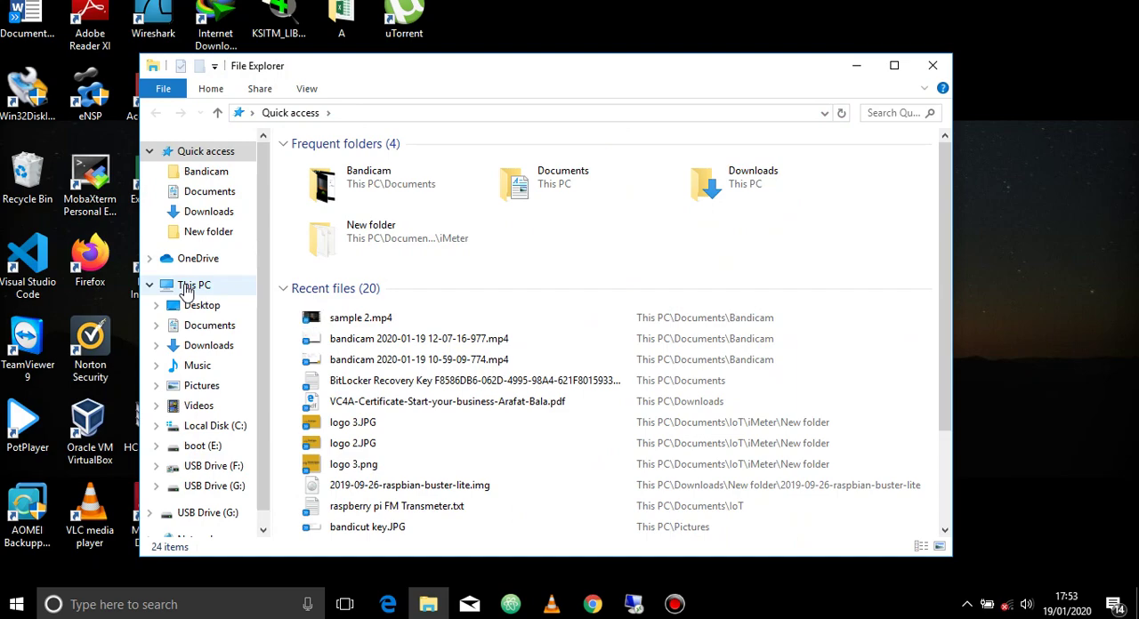
{"action": "right_click", "coordinate": [194, 285]}
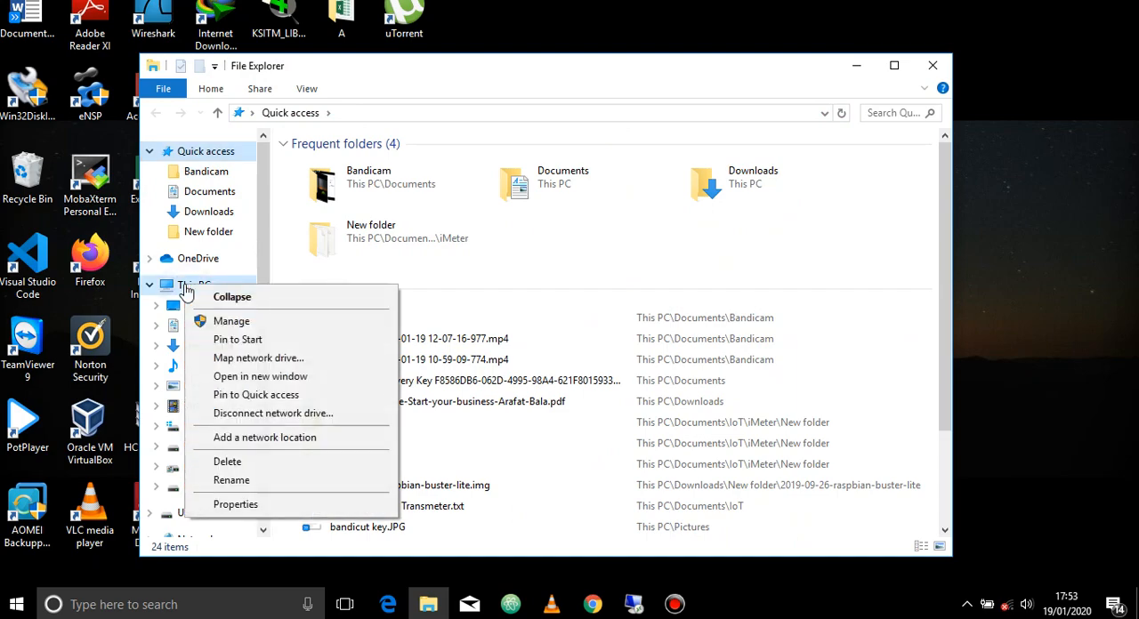
{"action": "mouse_move", "coordinate": [235, 505]}
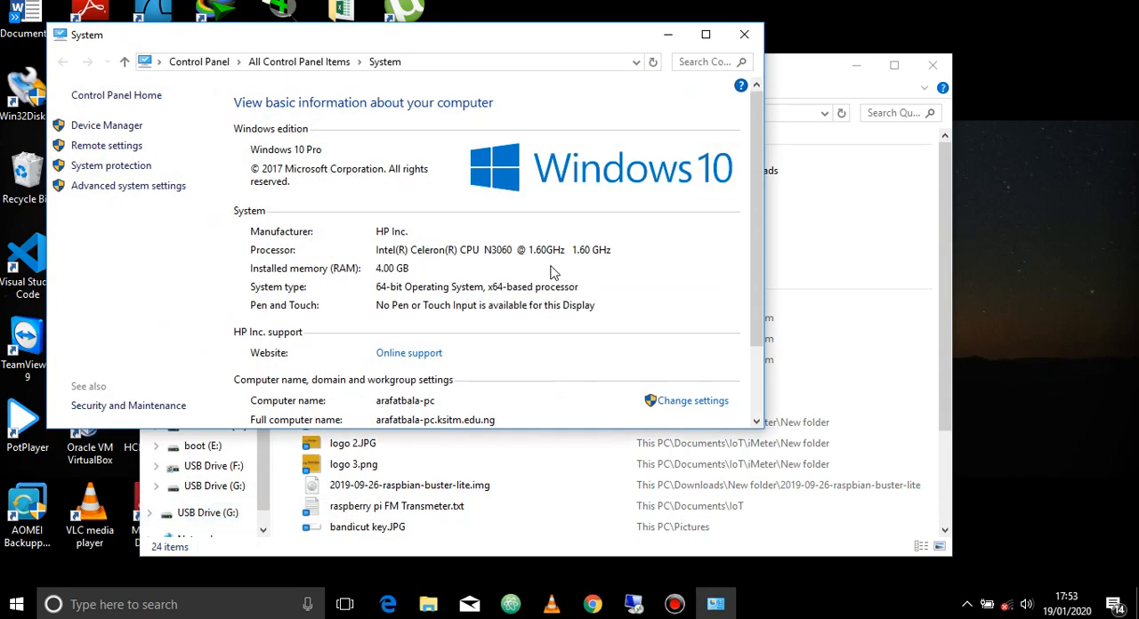
{"action": "mouse_move", "coordinate": [83, 160]}
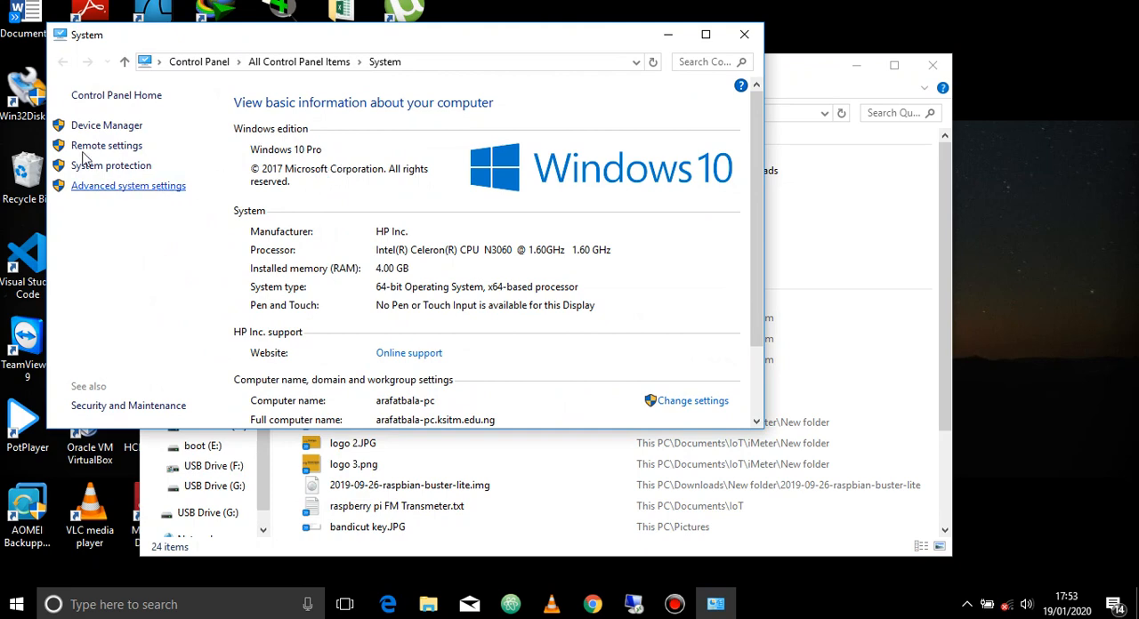
{"action": "mouse_move", "coordinate": [100, 185]}
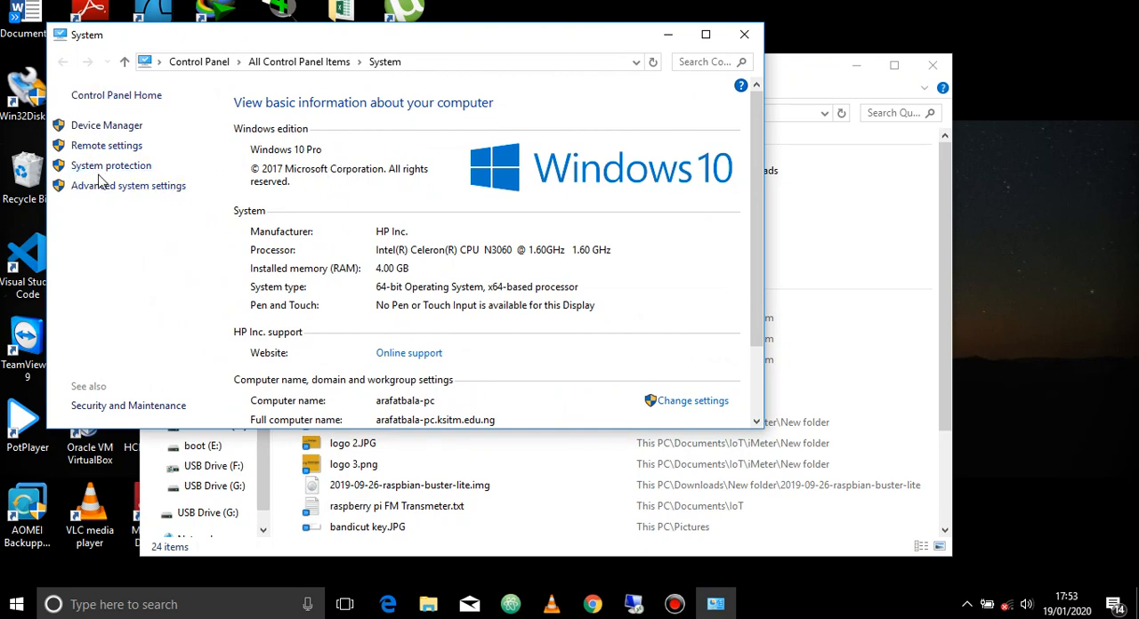
{"action": "mouse_move", "coordinate": [110, 176]}
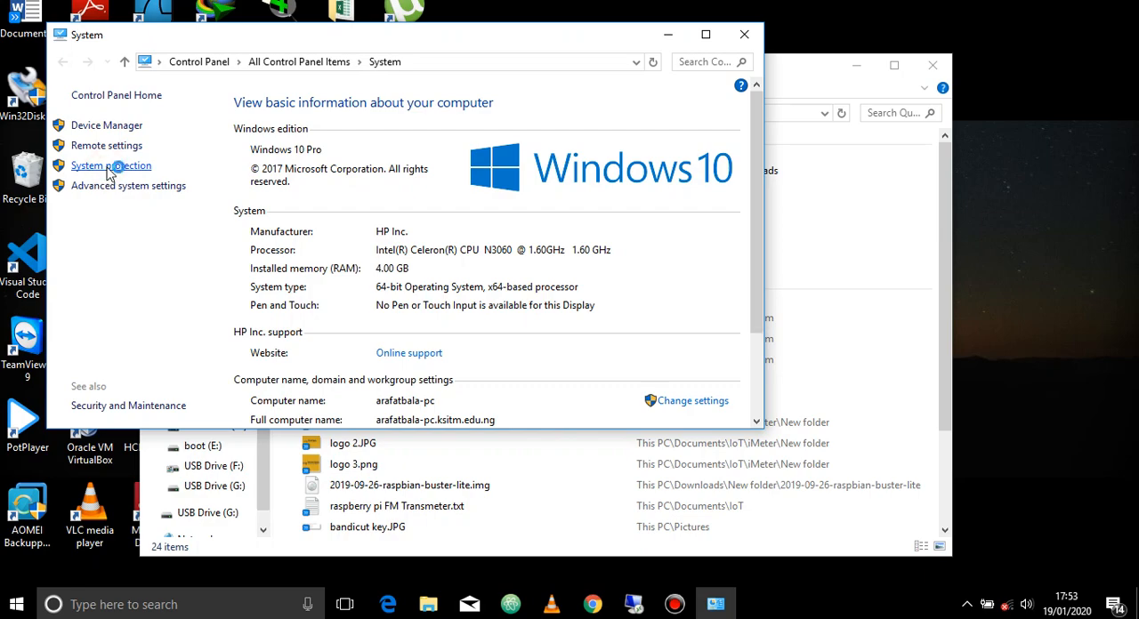
- Show the System Protection settings, where Local Disk (C:) protection reads Off
{"action": "left_click", "coordinate": [111, 166]}
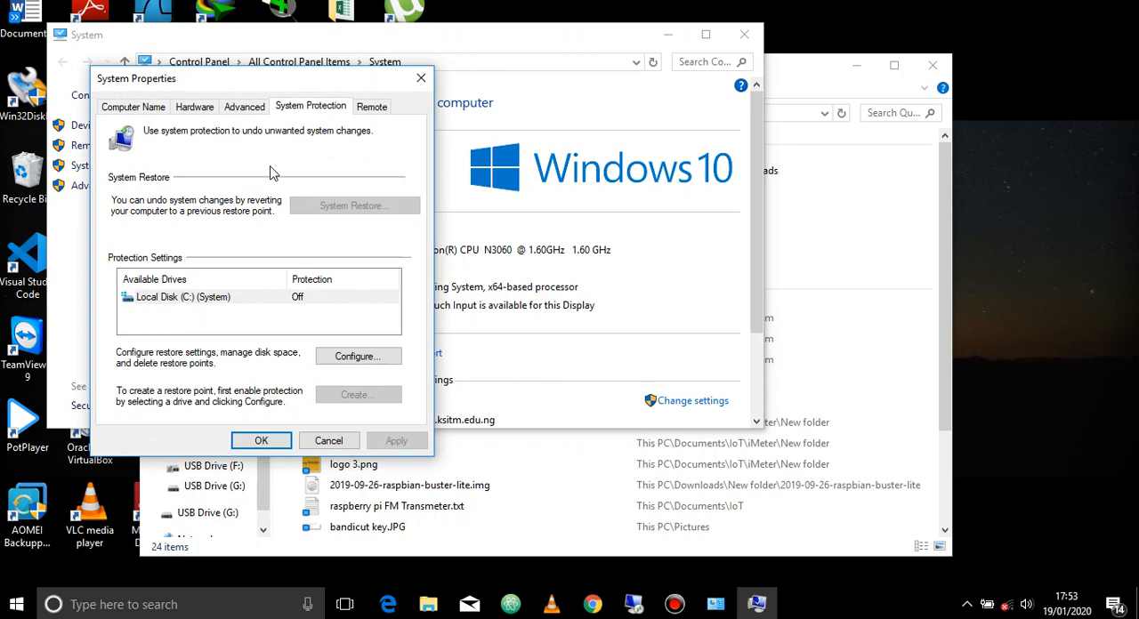
{"action": "mouse_move", "coordinate": [321, 242]}
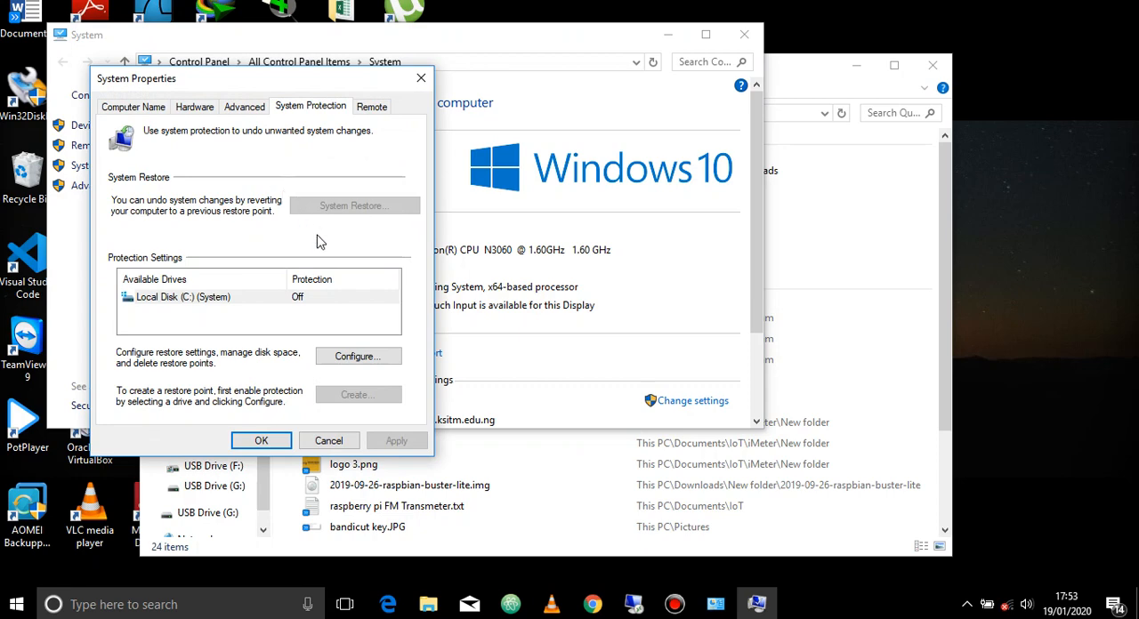
{"action": "mouse_move", "coordinate": [270, 183]}
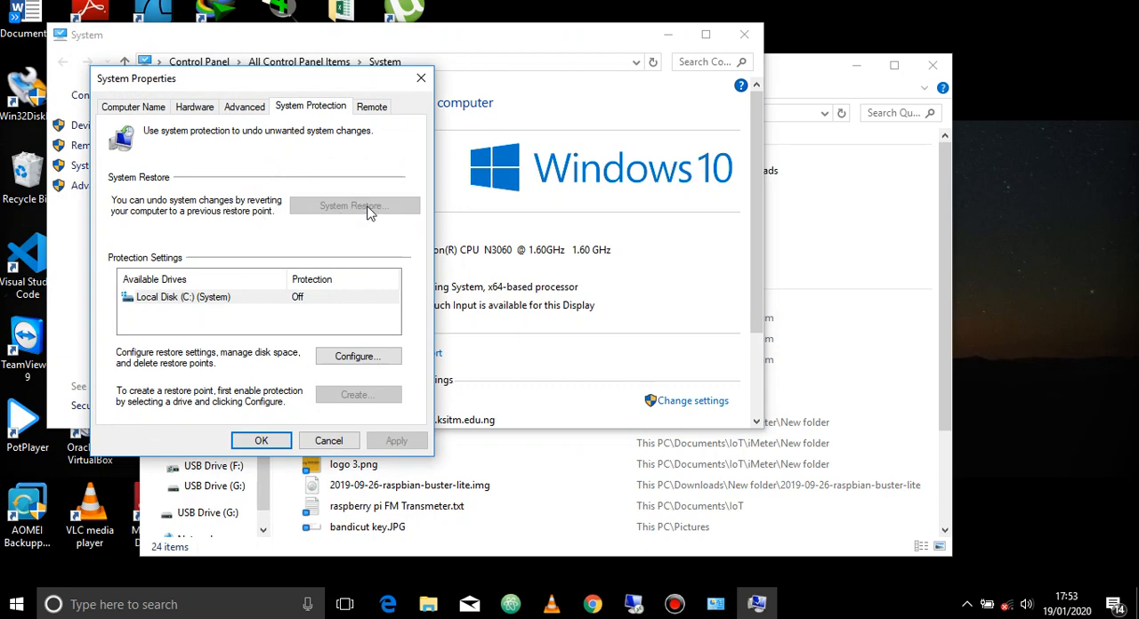
{"action": "mouse_move", "coordinate": [389, 217]}
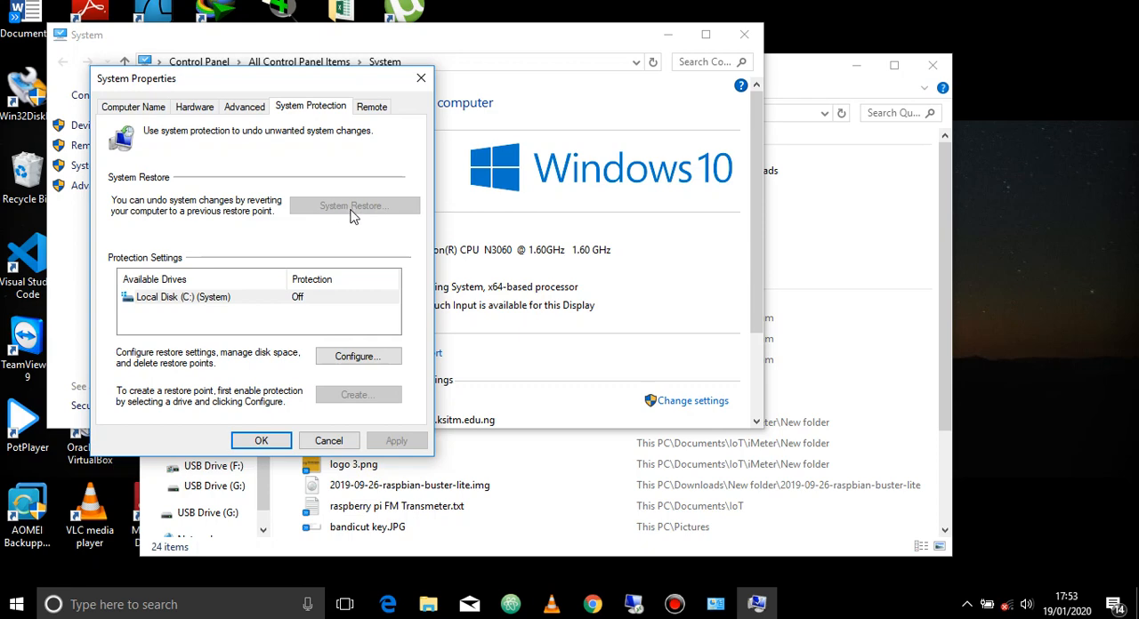
{"action": "mouse_move", "coordinate": [336, 406]}
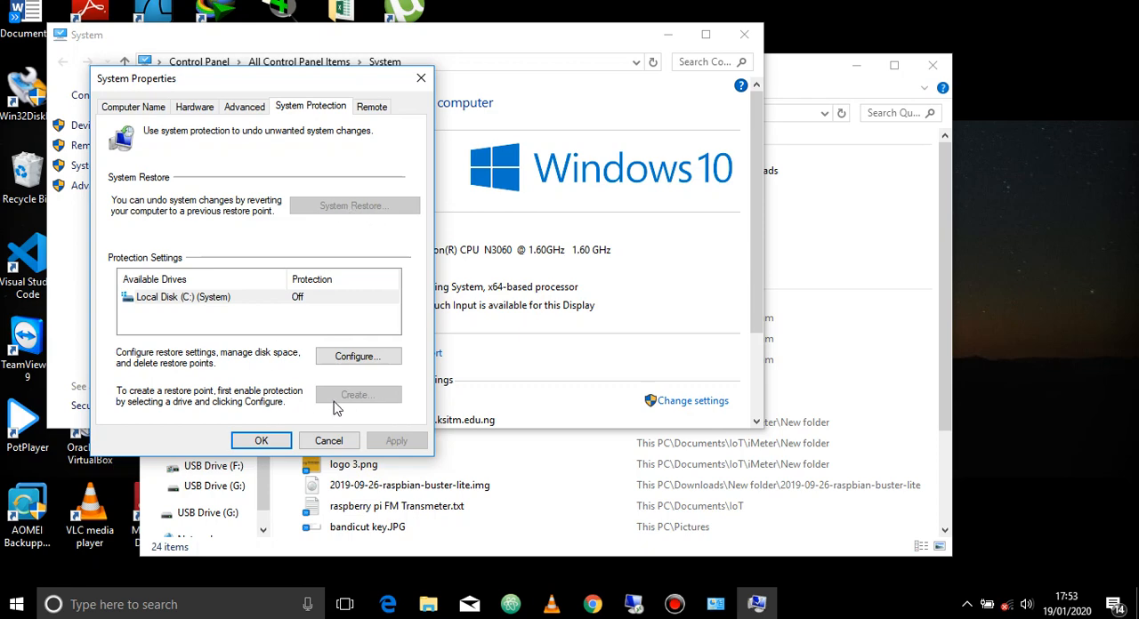
{"action": "mouse_move", "coordinate": [356, 356]}
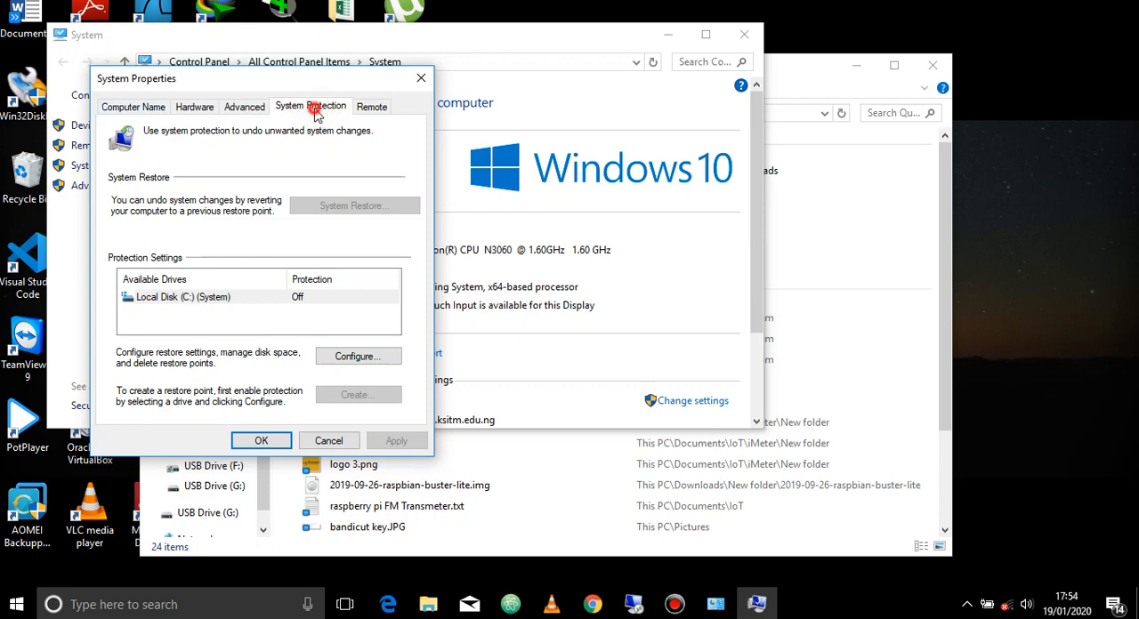
{"action": "mouse_move", "coordinate": [335, 359]}
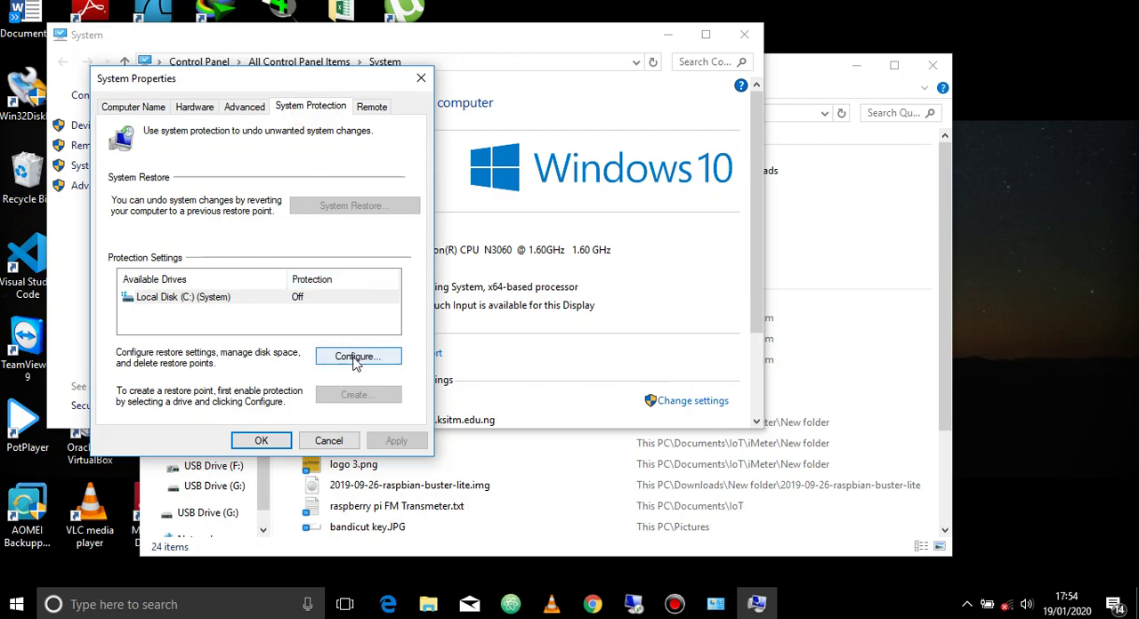
- Configure Local Disk (C:) with system protection turned On and apply it
{"action": "left_click", "coordinate": [358, 356]}
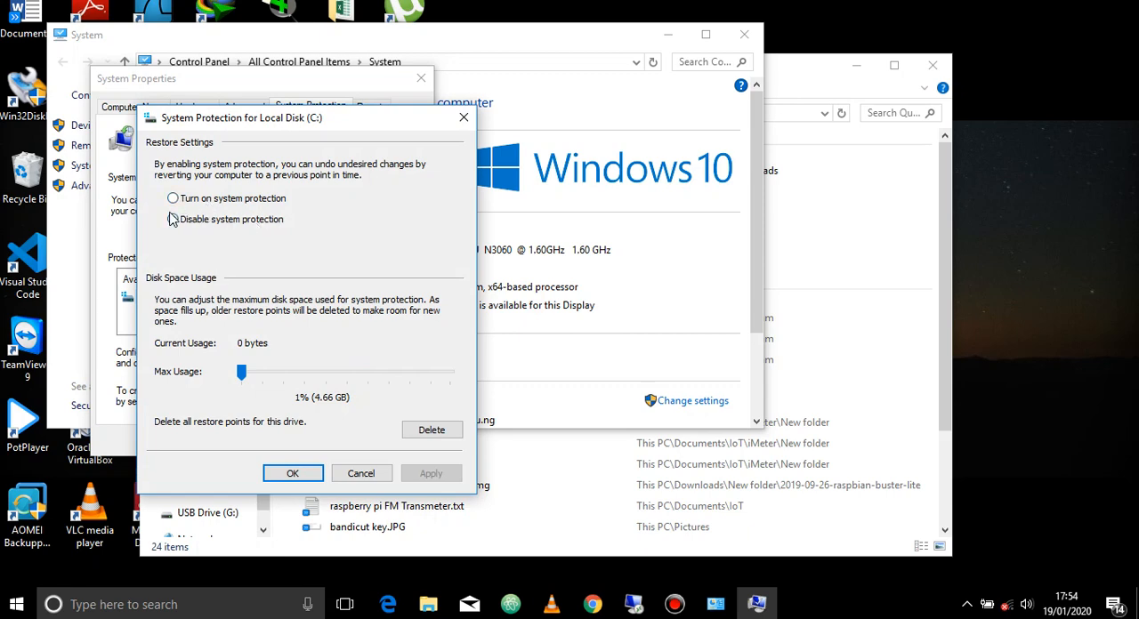
{"action": "left_click", "coordinate": [172, 199]}
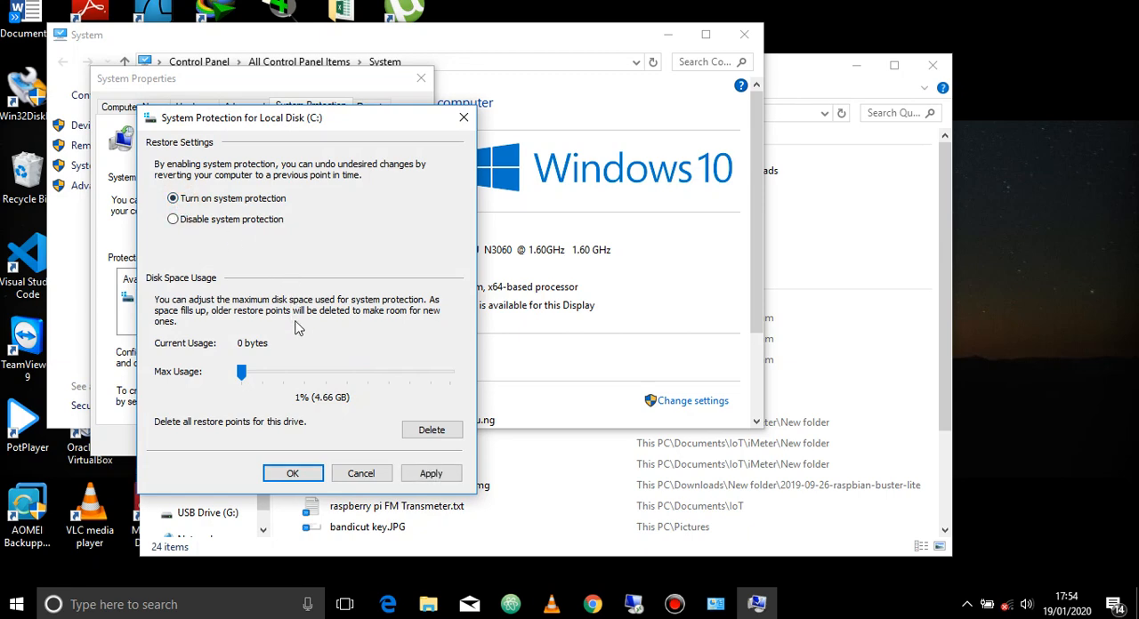
{"action": "mouse_move", "coordinate": [423, 443]}
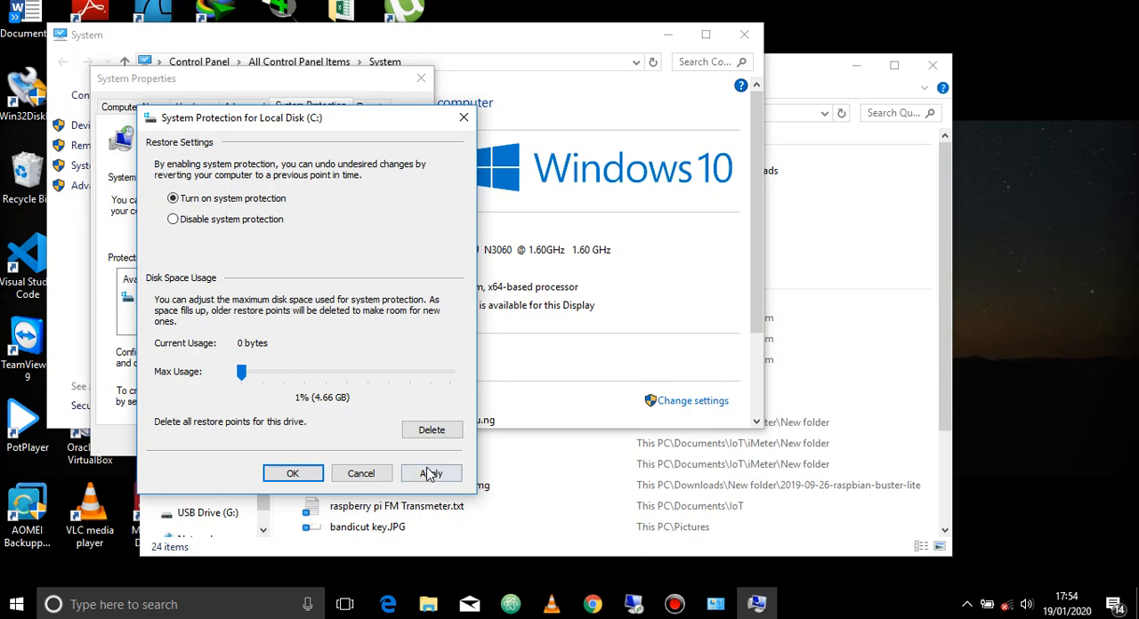
{"action": "left_click", "coordinate": [431, 473]}
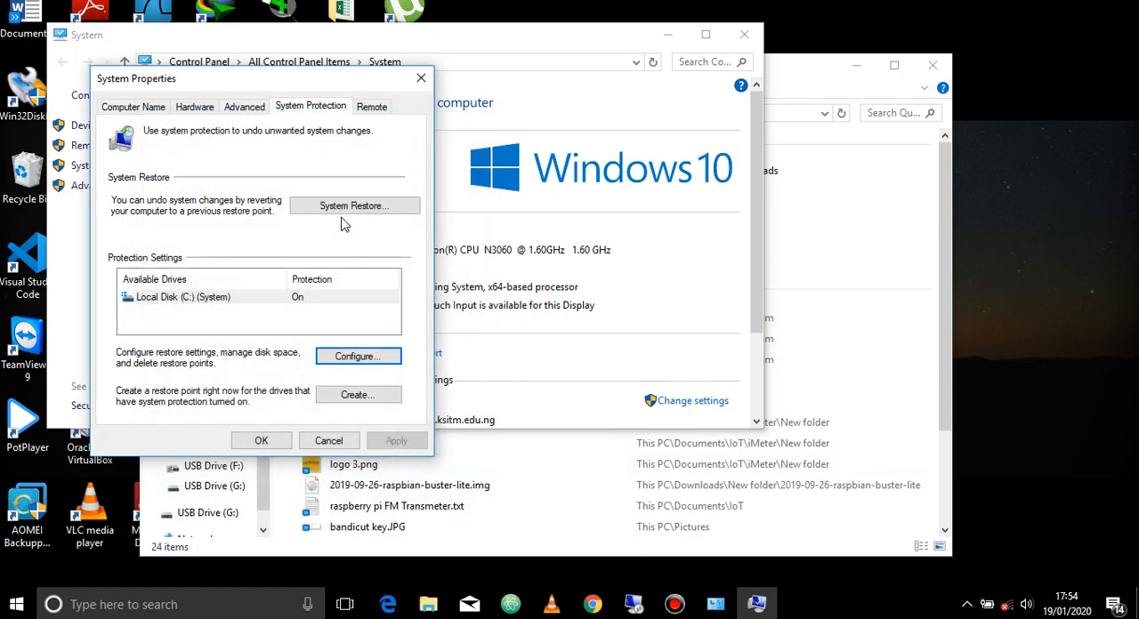
{"action": "mouse_move", "coordinate": [359, 216]}
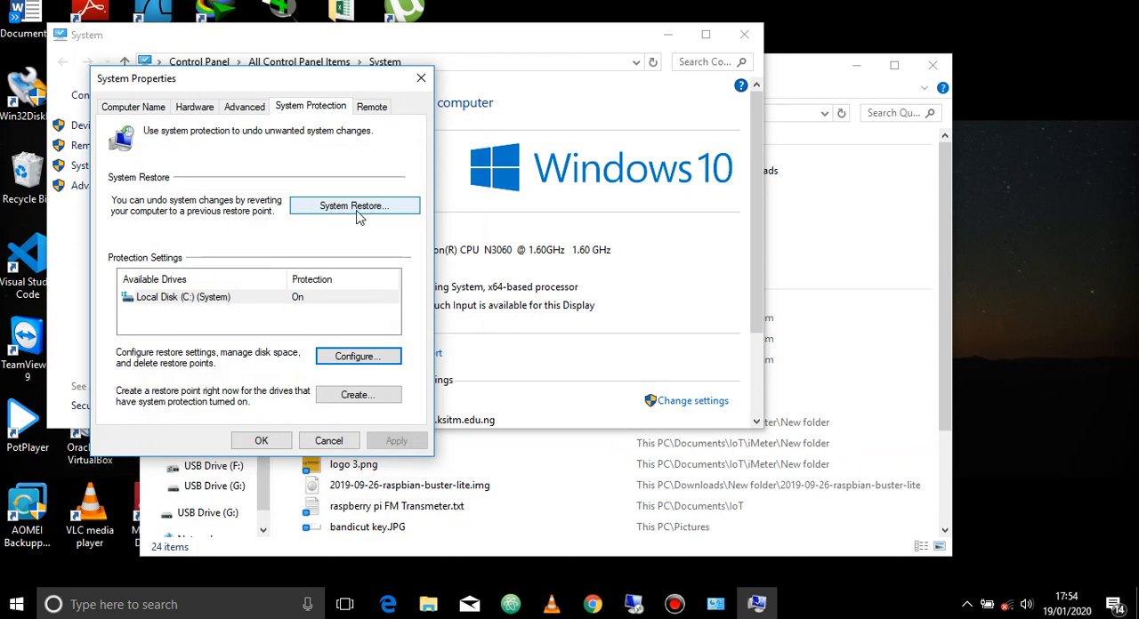
{"action": "mouse_move", "coordinate": [322, 214]}
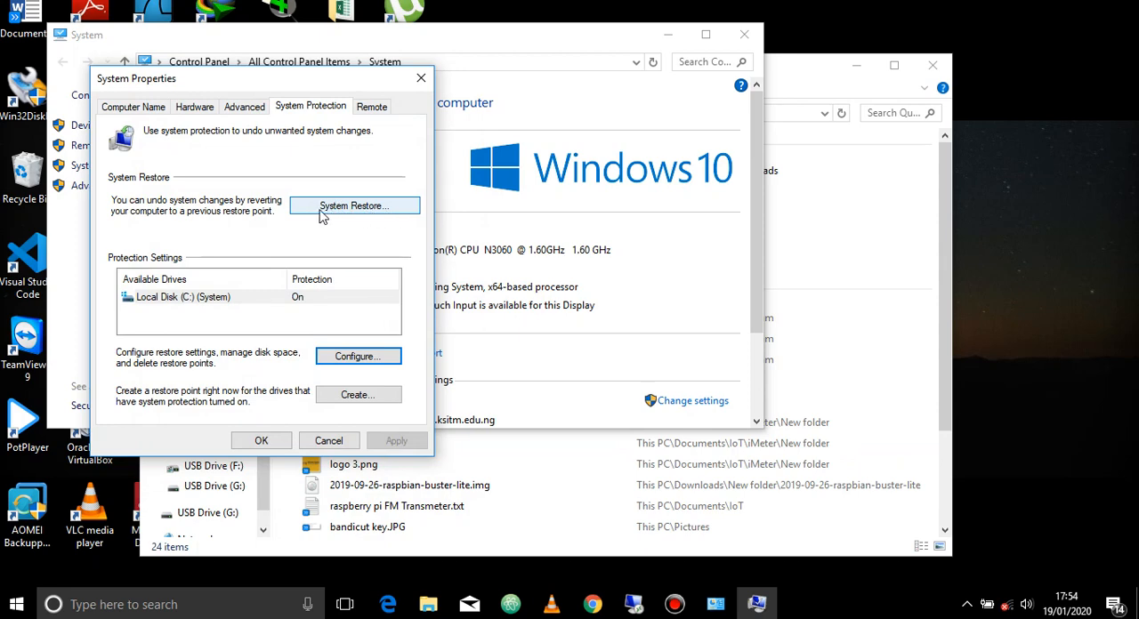
{"action": "mouse_move", "coordinate": [368, 395]}
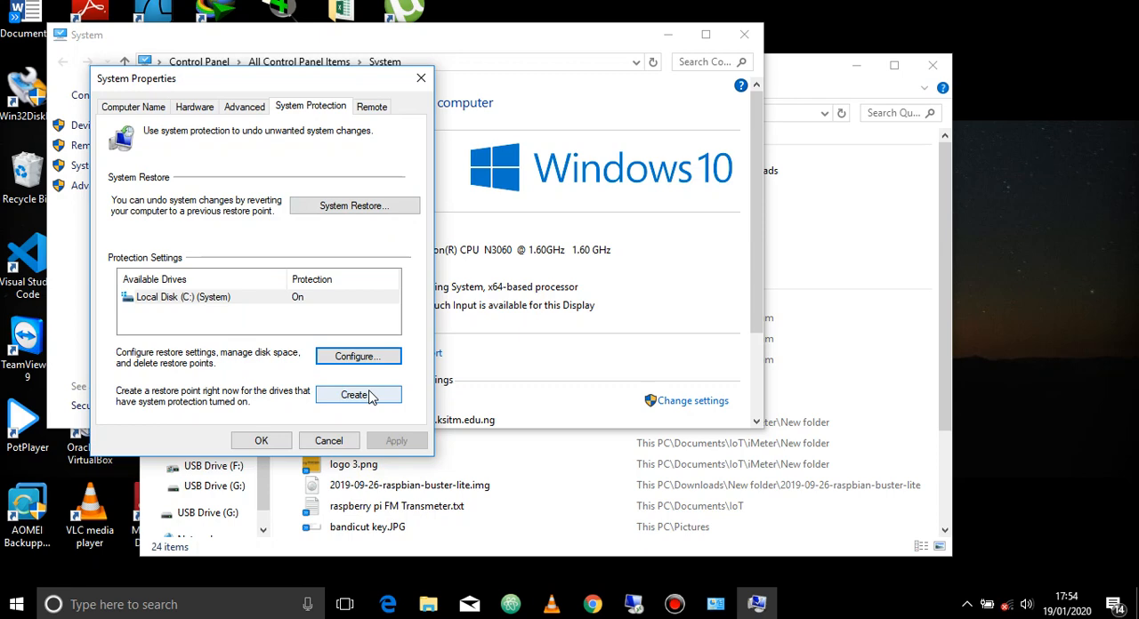
{"action": "mouse_move", "coordinate": [368, 398]}
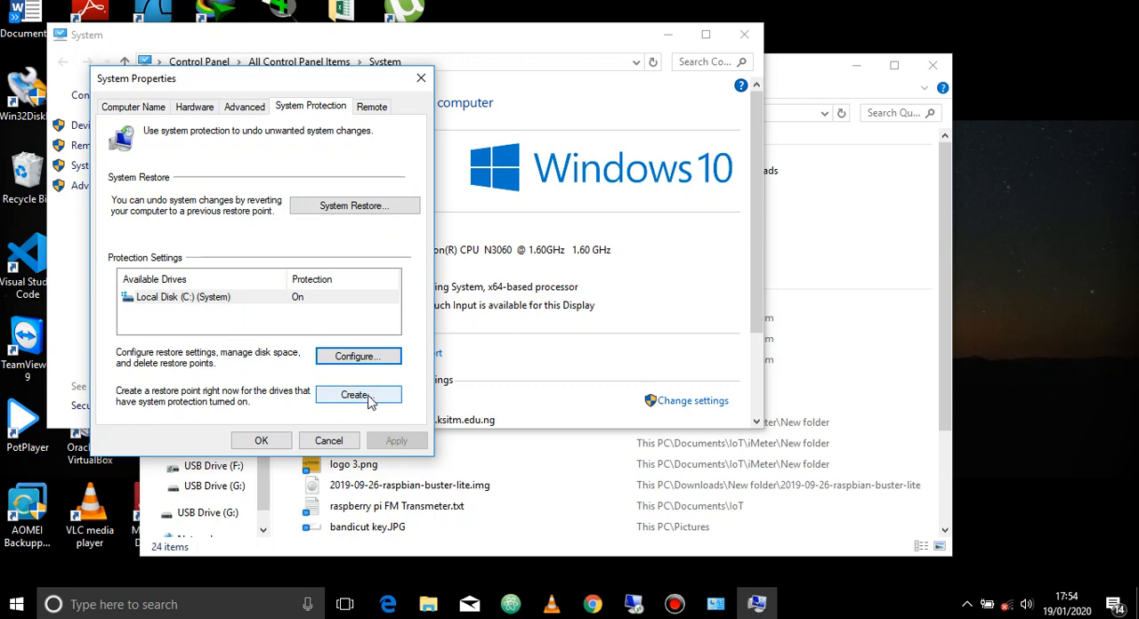
- Start a new restore point described "as at 19/01/2019 my system is working fine"
{"action": "left_click", "coordinate": [356, 395]}
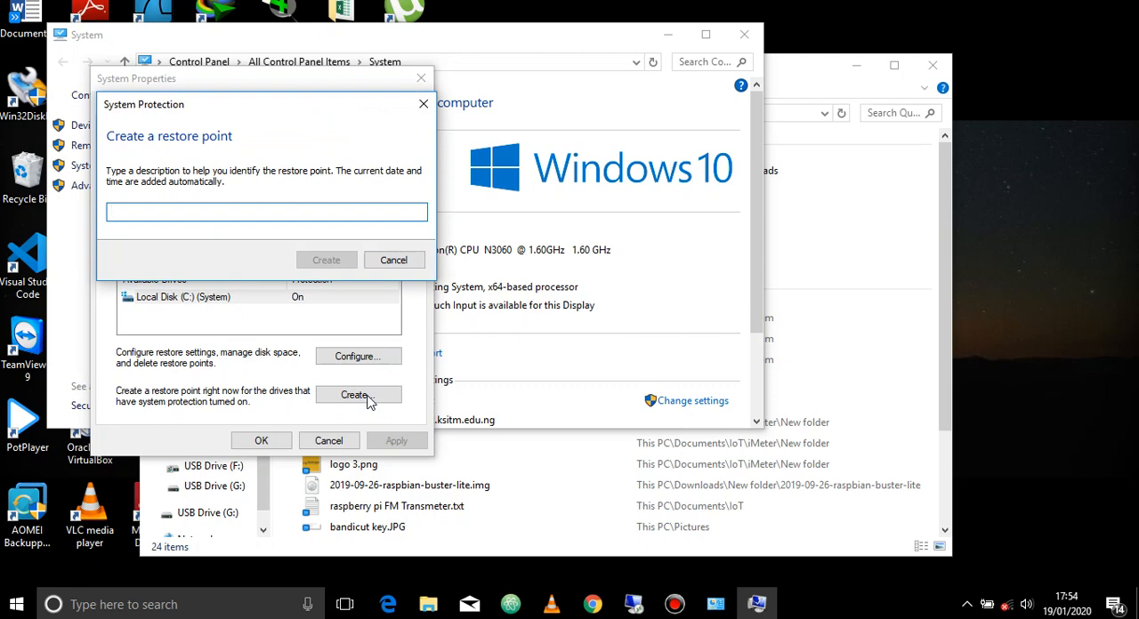
{"action": "left_click", "coordinate": [265, 212]}
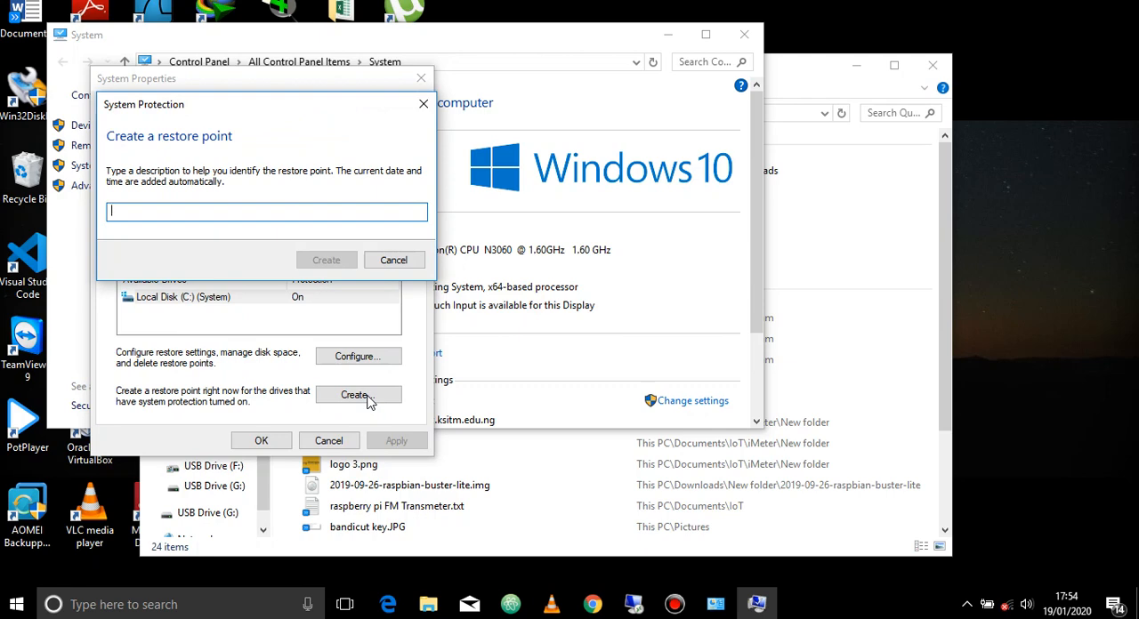
{"action": "type", "text": "as at"}
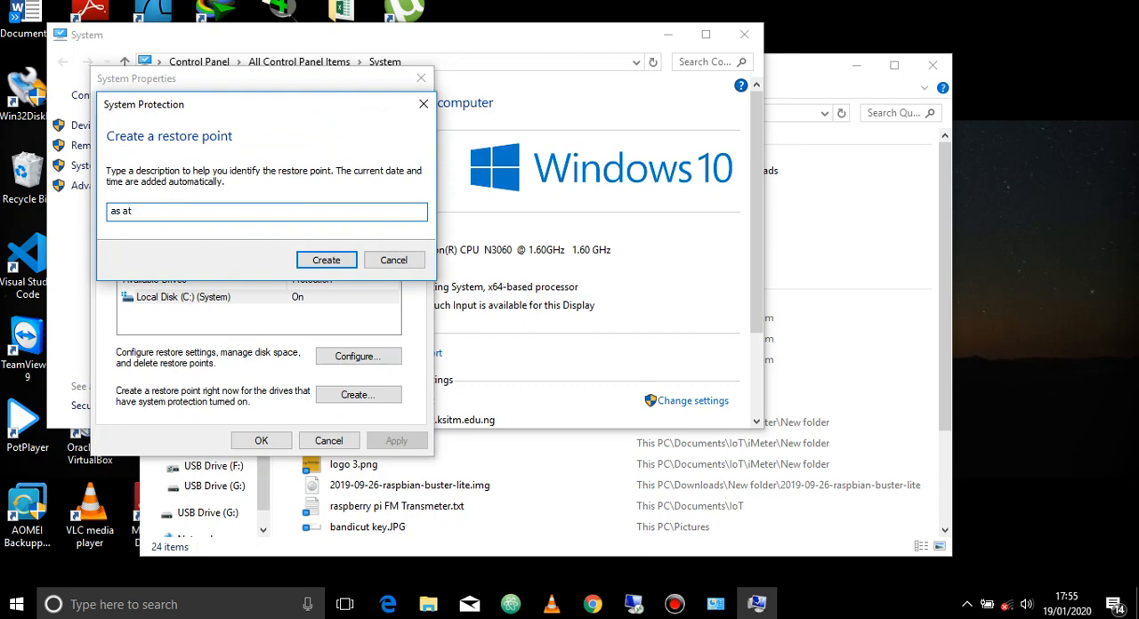
{"action": "type", "text": "19/"}
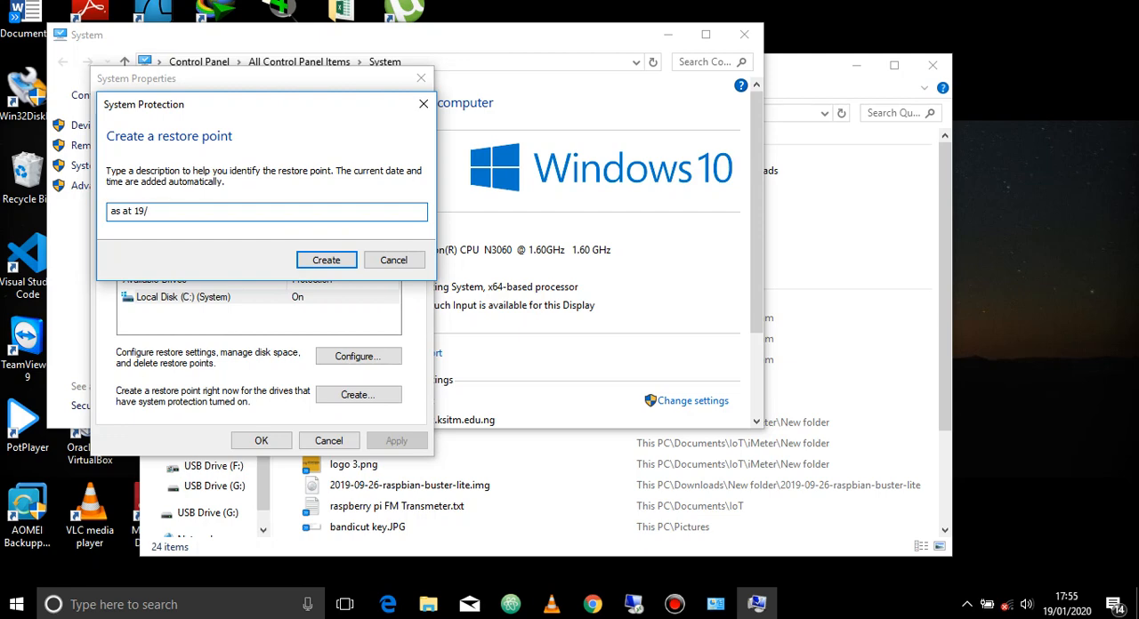
{"action": "type", "text": "02"}
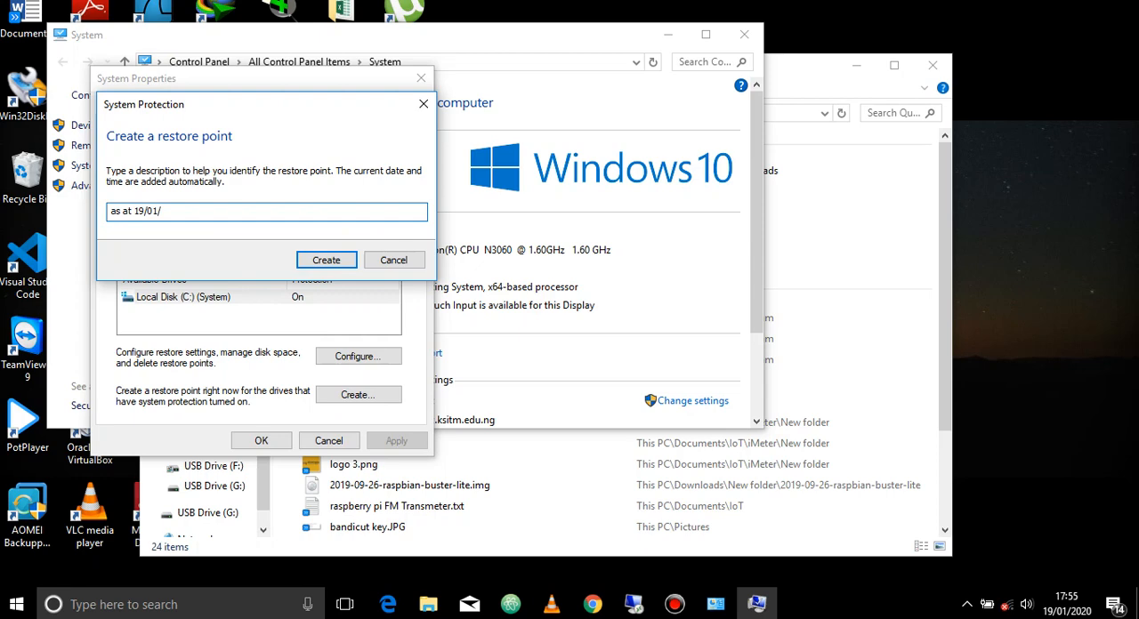
{"action": "type", "text": "2019 my"}
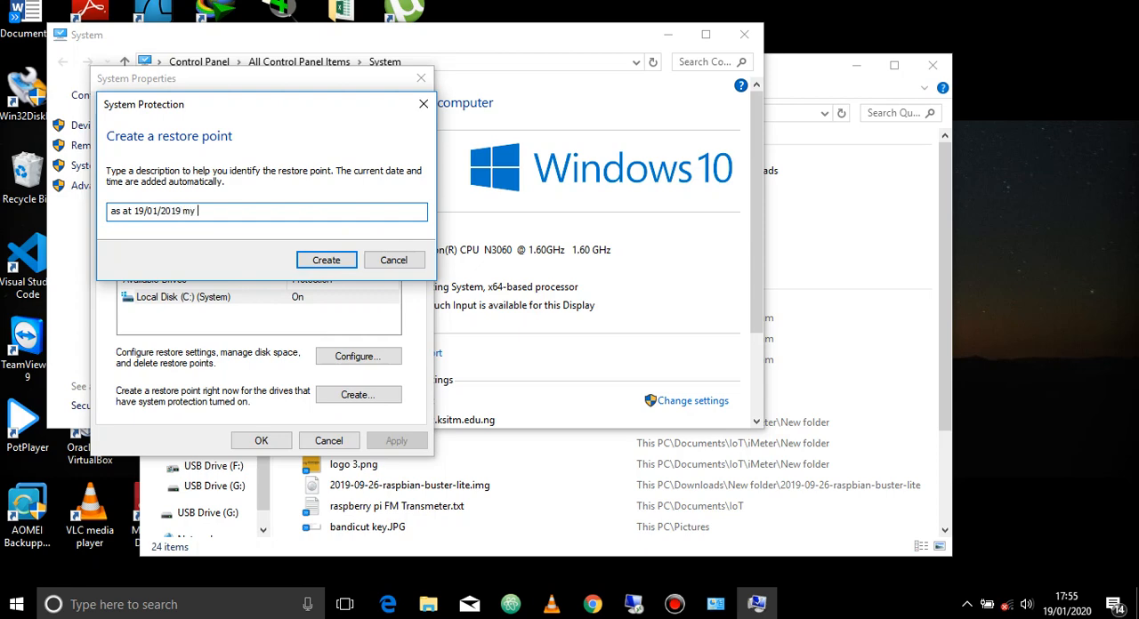
{"action": "type", "text": "system is"}
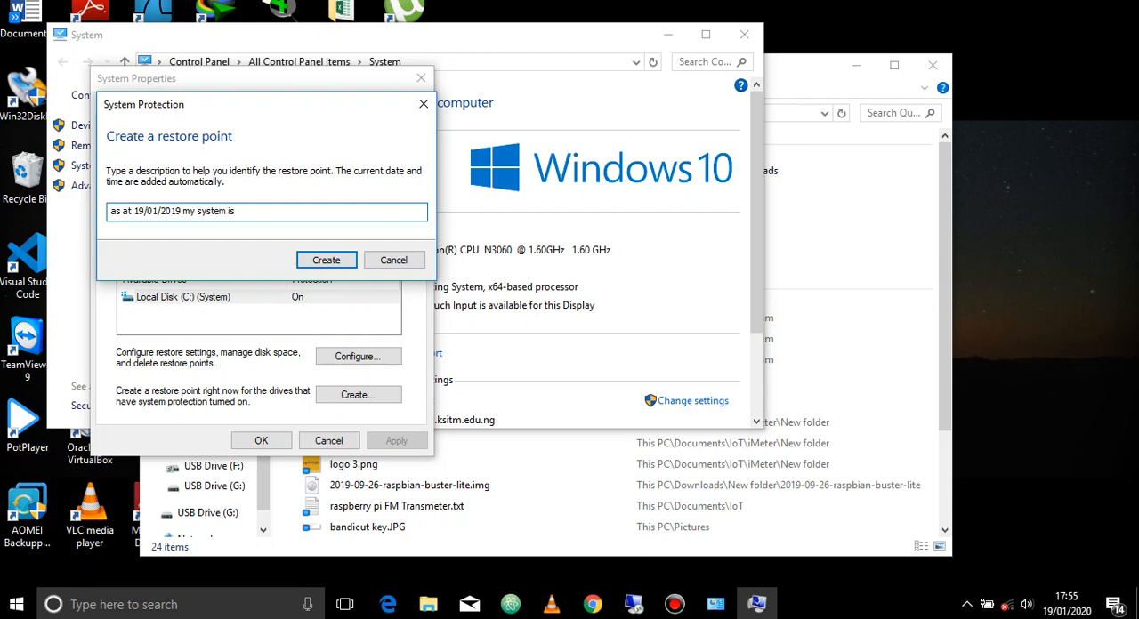
{"action": "type", "text": "work"}
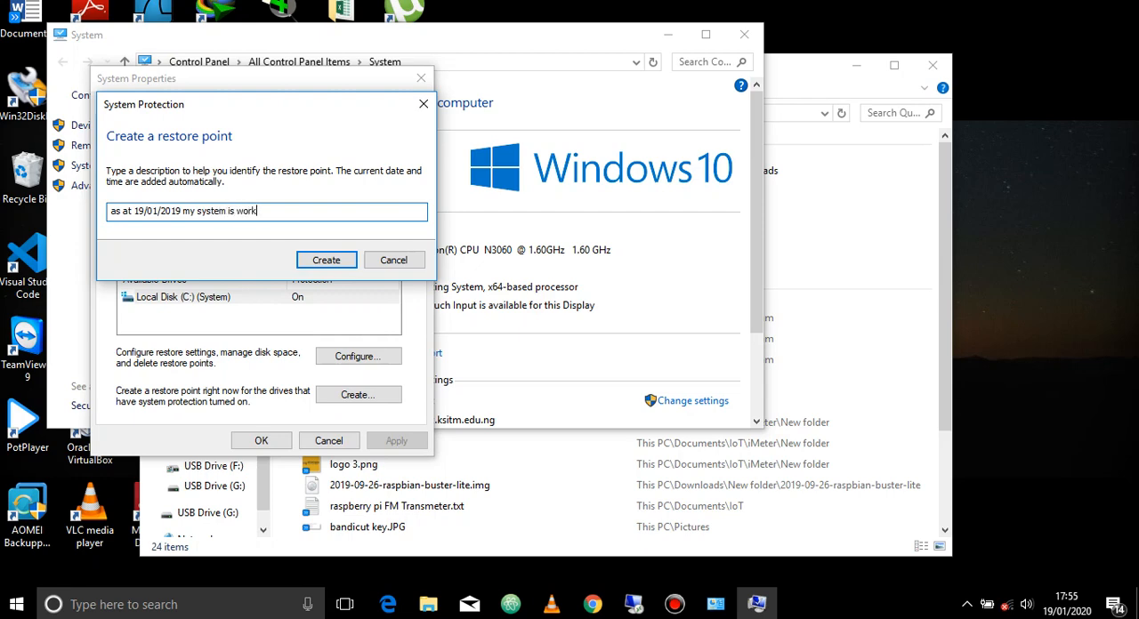
{"action": "type", "text": "ing"}
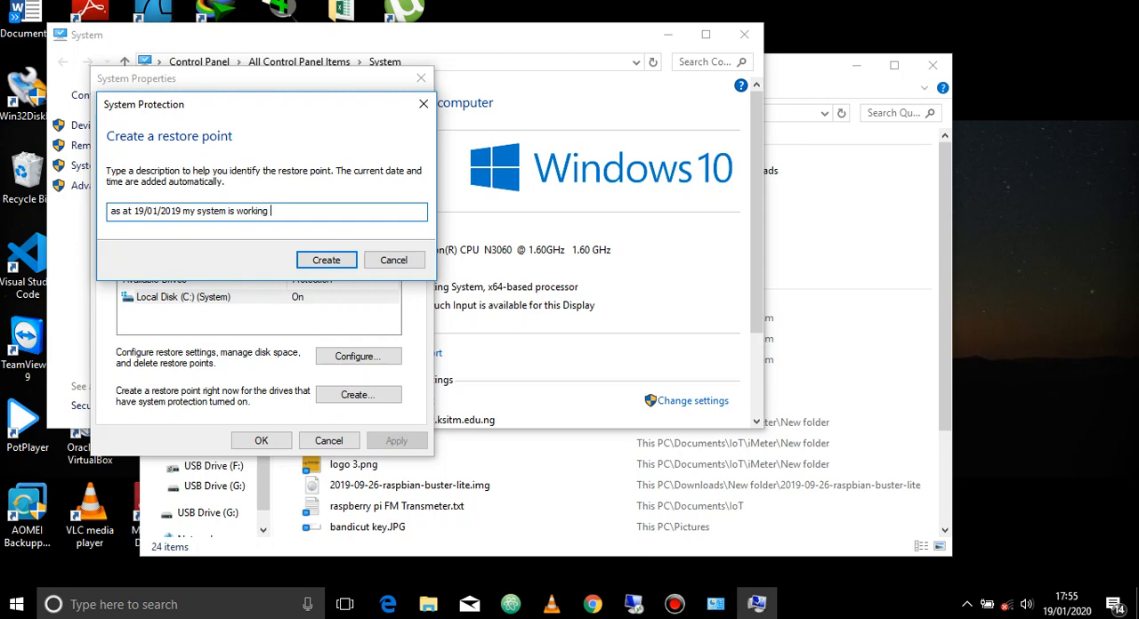
{"action": "type", "text": "fine"}
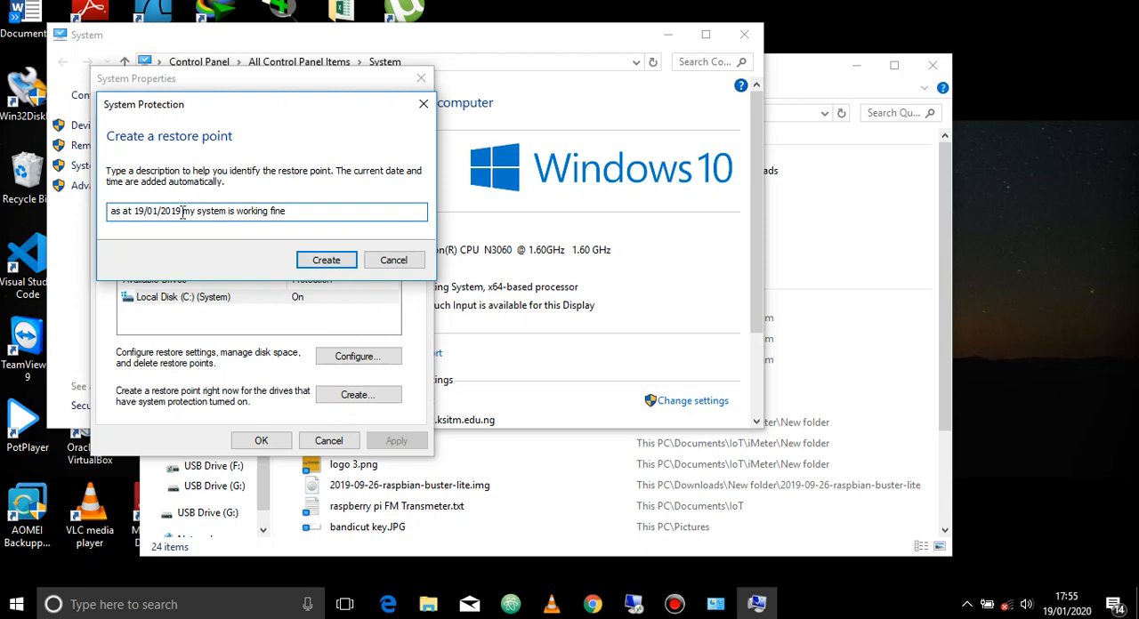
- Insert "17:55pm of" before the date so the description reads "as at 17:55pm of 19/01/2019 my system is working fine"
{"action": "double_click", "coordinate": [153, 210]}
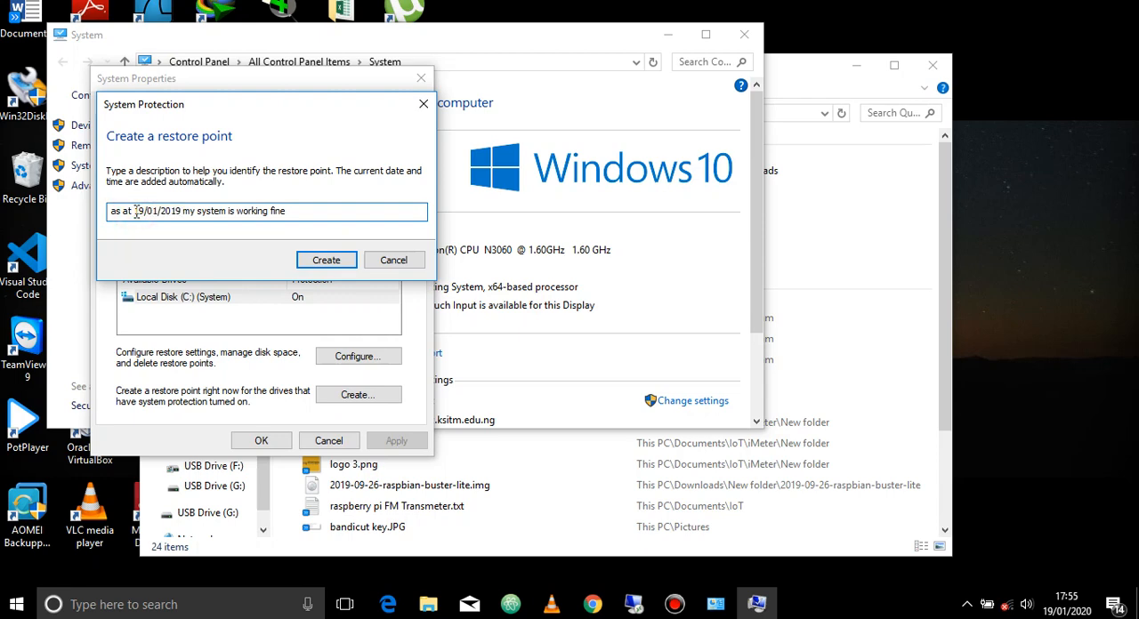
{"action": "type", "text": "17:55"}
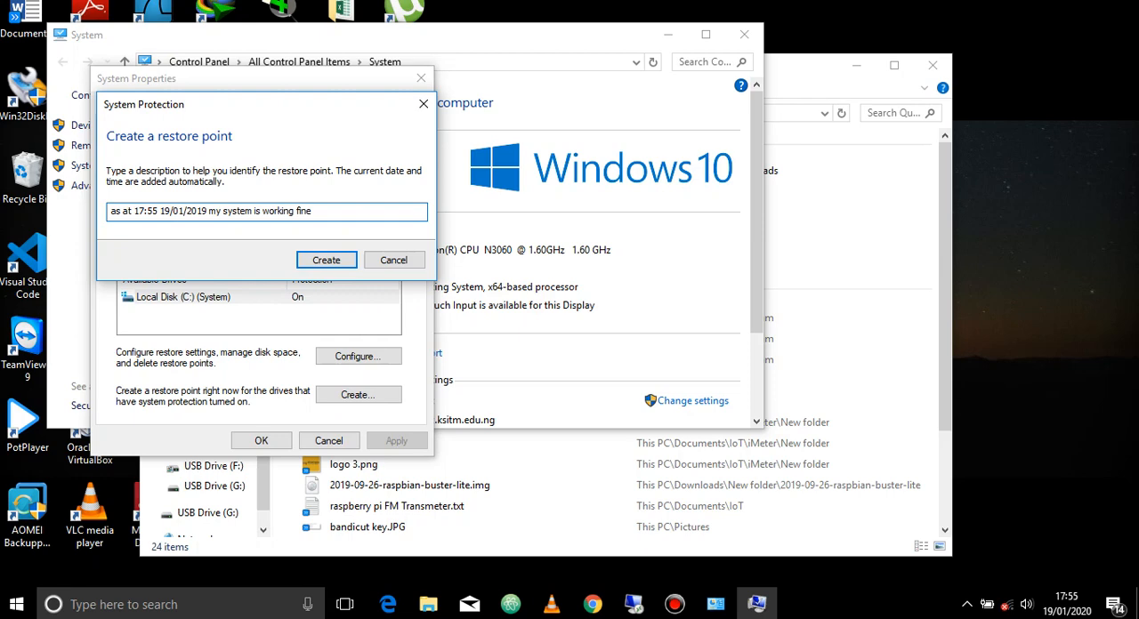
{"action": "type", "text": "pm"}
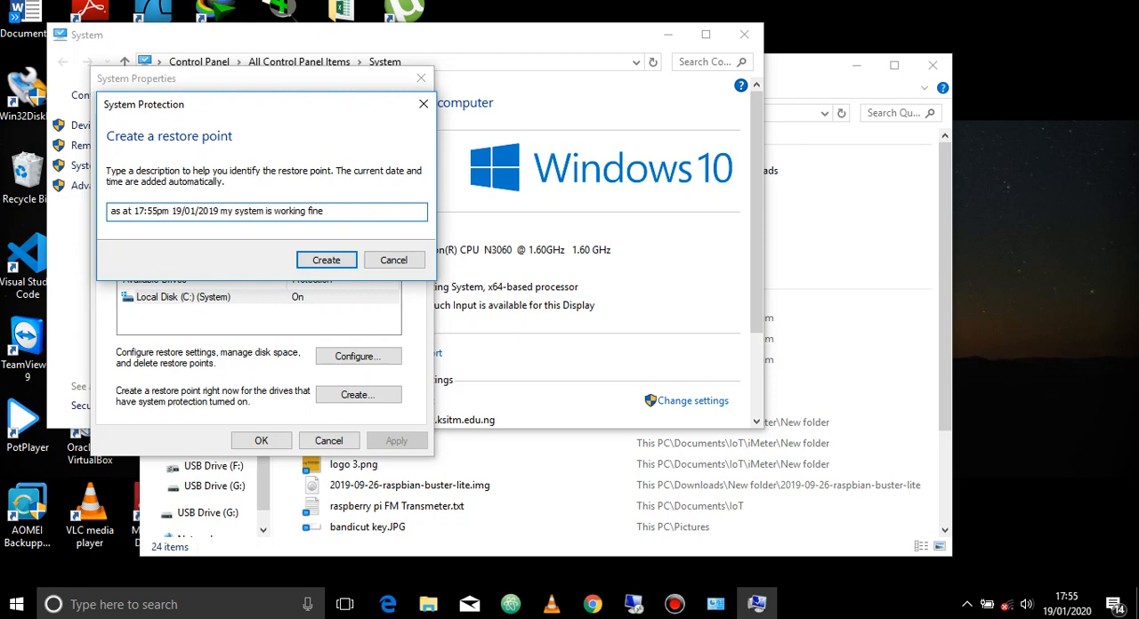
{"action": "type", "text": "of"}
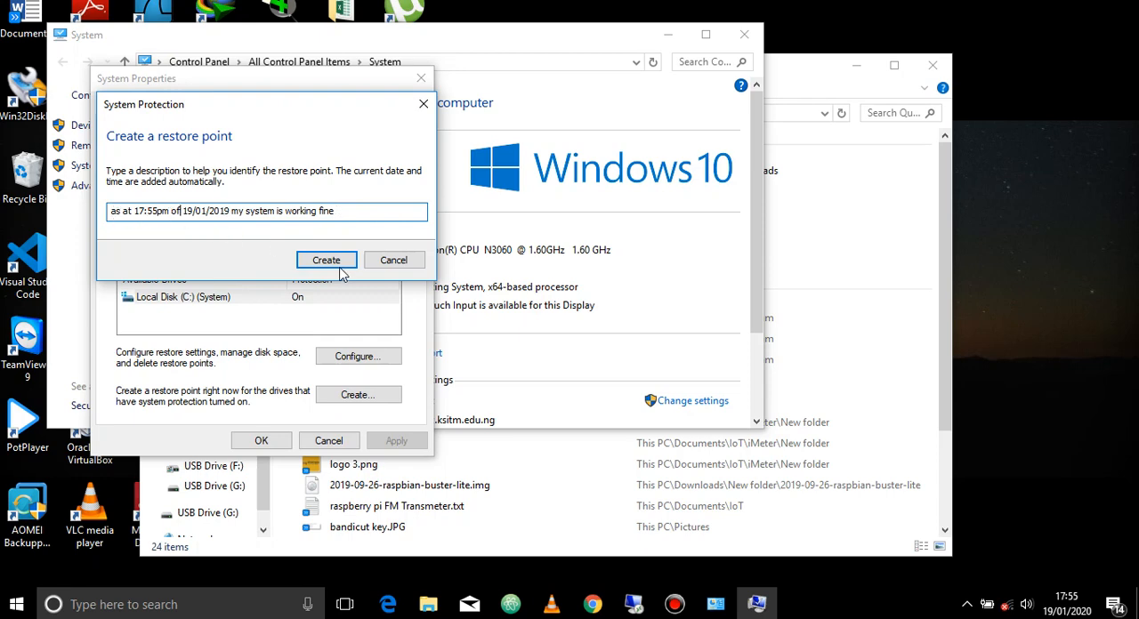
- Create the restore point for drive C: and dismiss its success message
{"action": "left_click", "coordinate": [326, 260]}
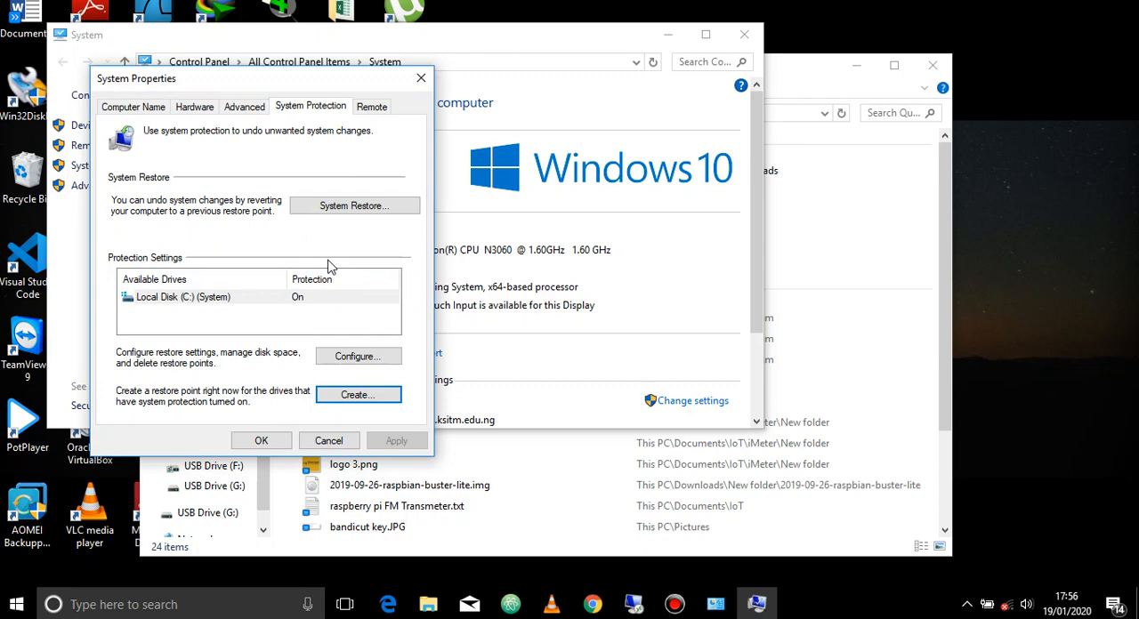
{"action": "left_click", "coordinate": [358, 395]}
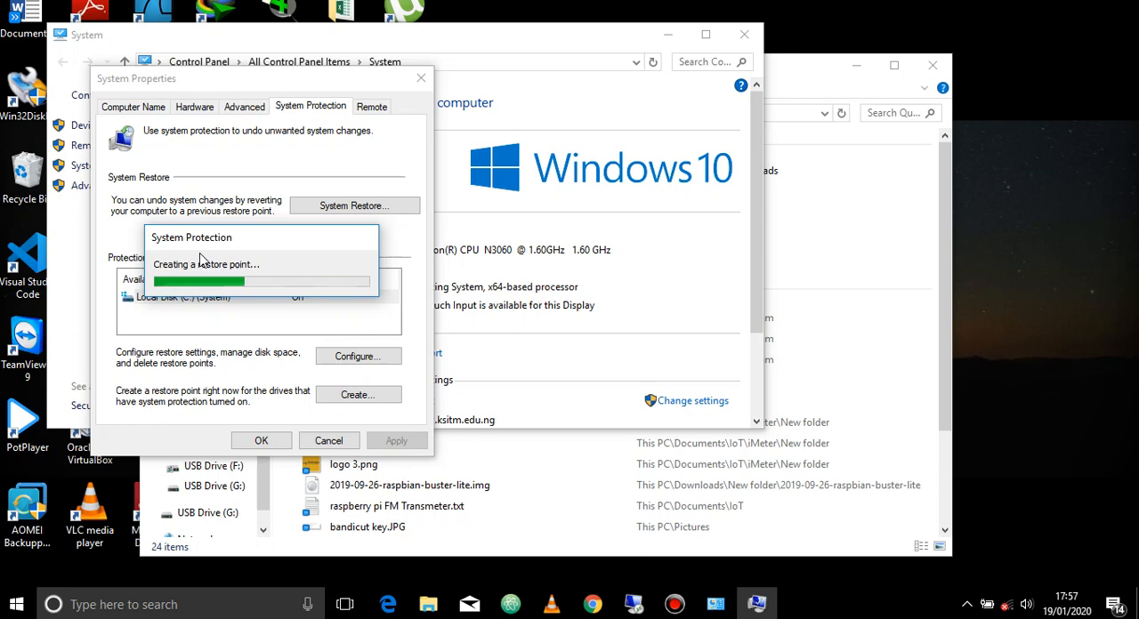
{"action": "mouse_move", "coordinate": [570, 274]}
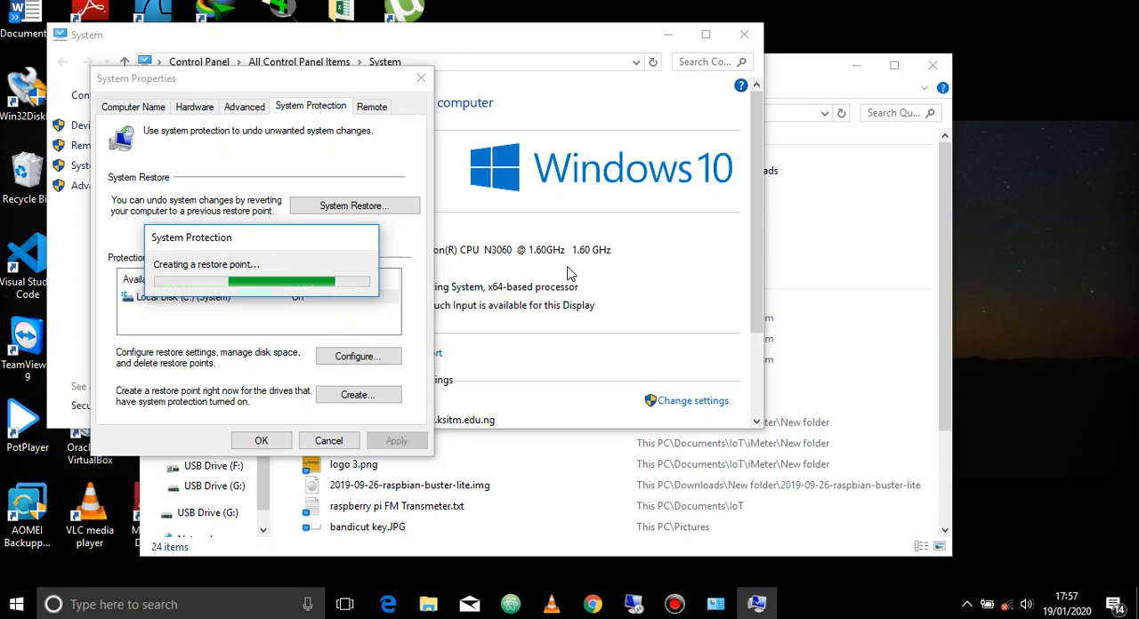
{"action": "mouse_move", "coordinate": [1066, 13]}
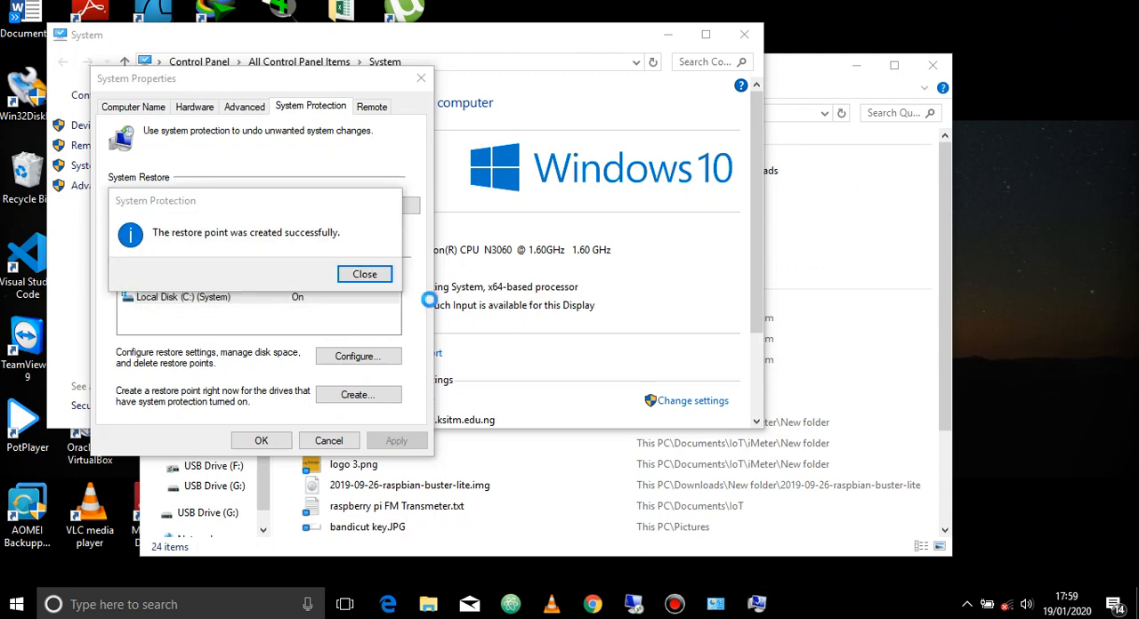
{"action": "mouse_move", "coordinate": [178, 242]}
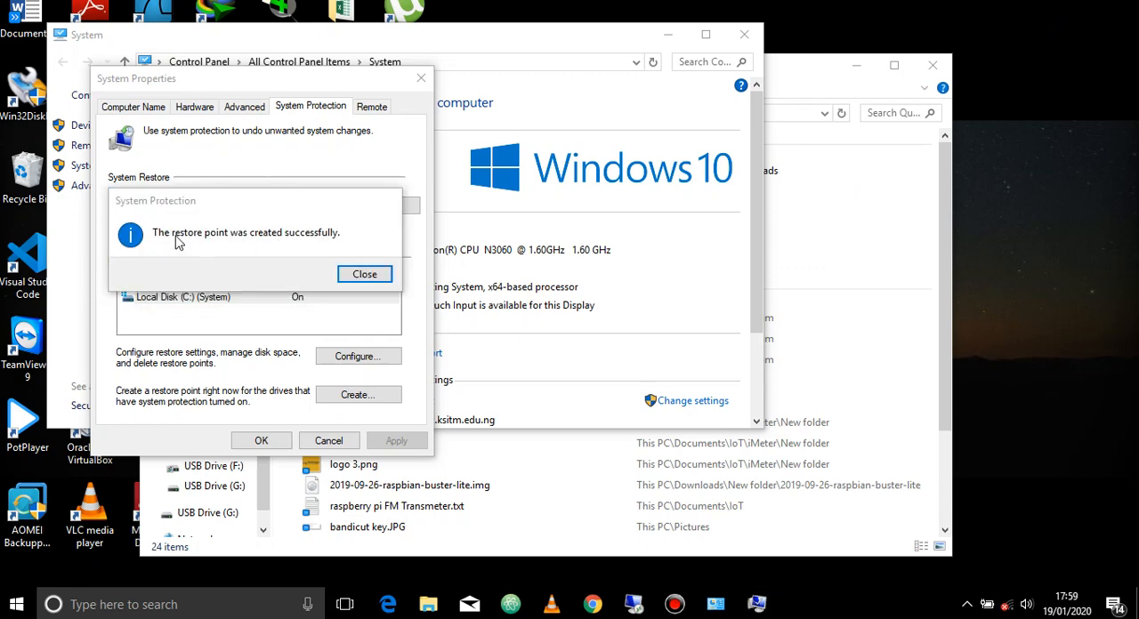
{"action": "mouse_move", "coordinate": [224, 253]}
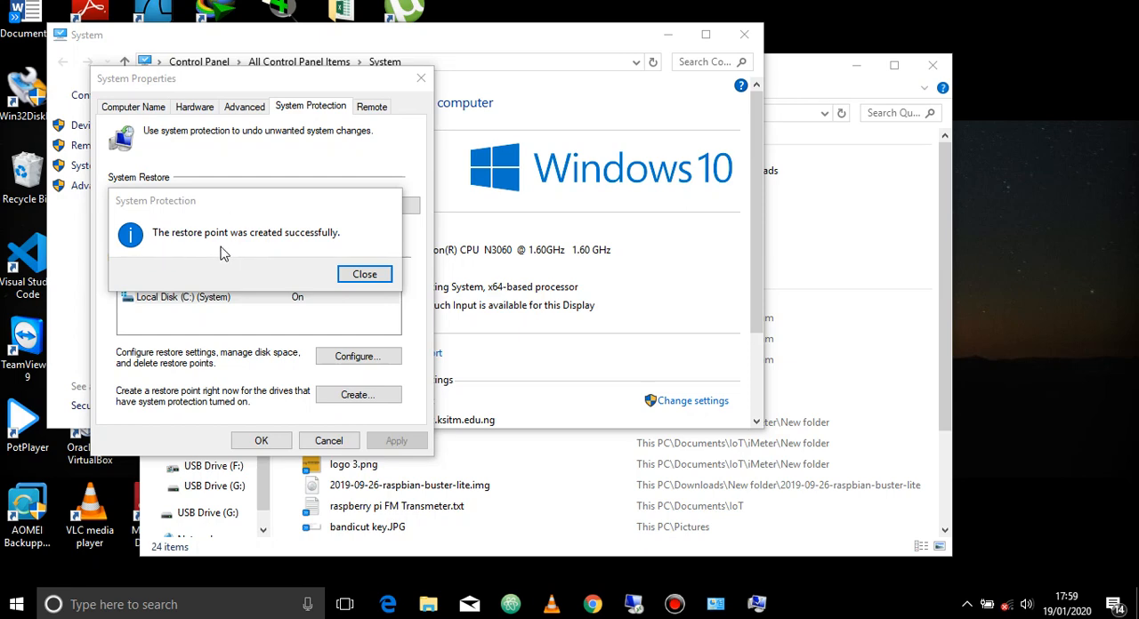
{"action": "mouse_move", "coordinate": [331, 244]}
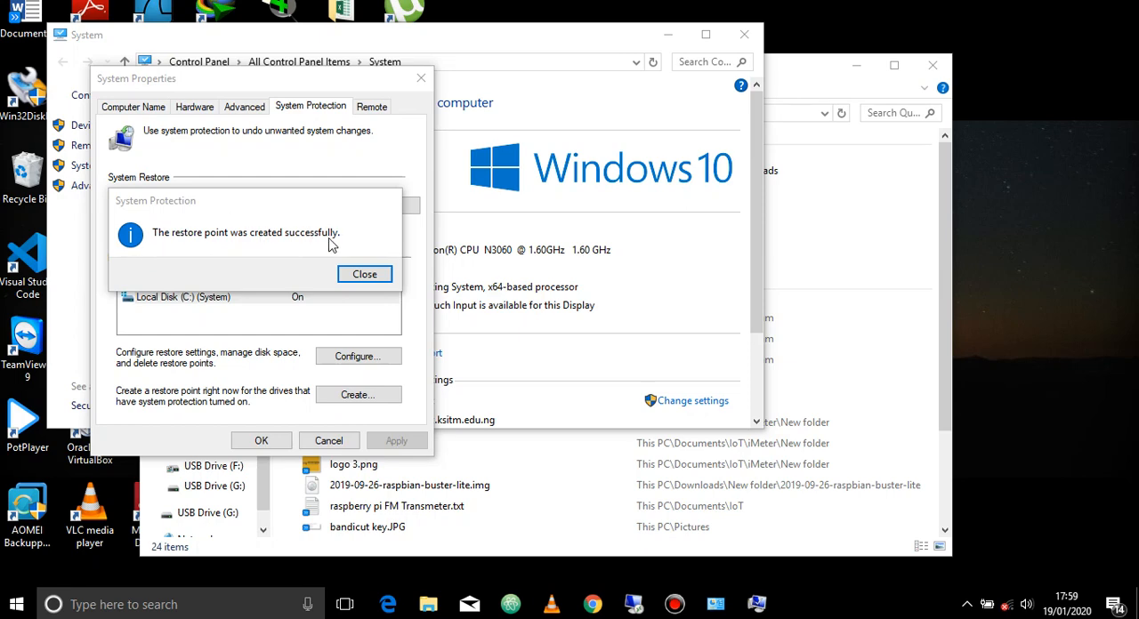
{"action": "mouse_move", "coordinate": [237, 231]}
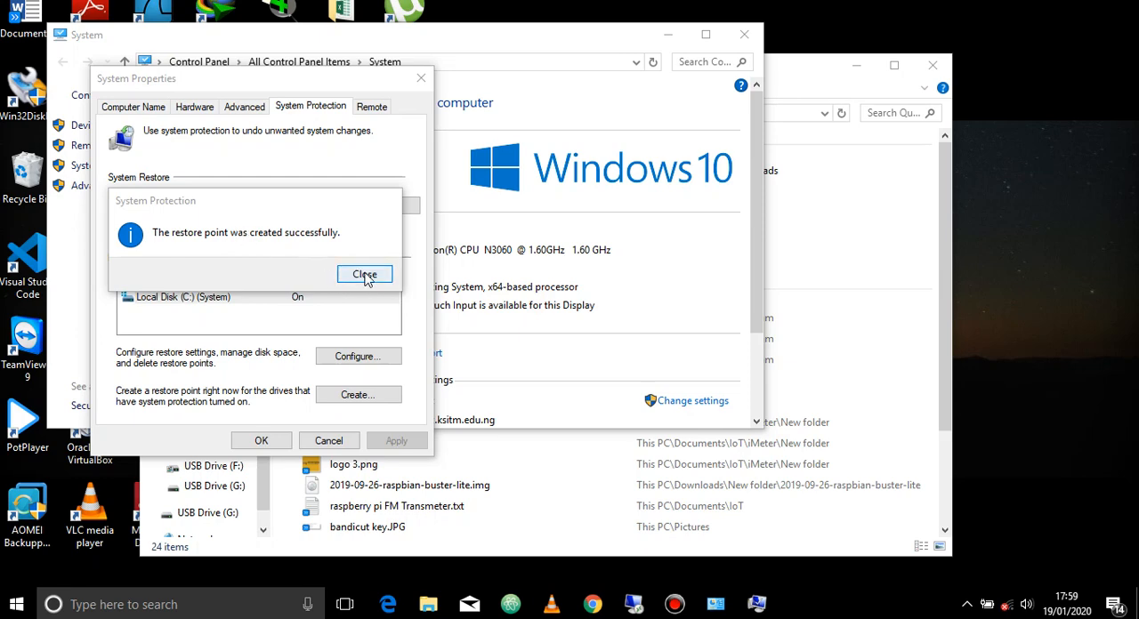
{"action": "left_click", "coordinate": [364, 274]}
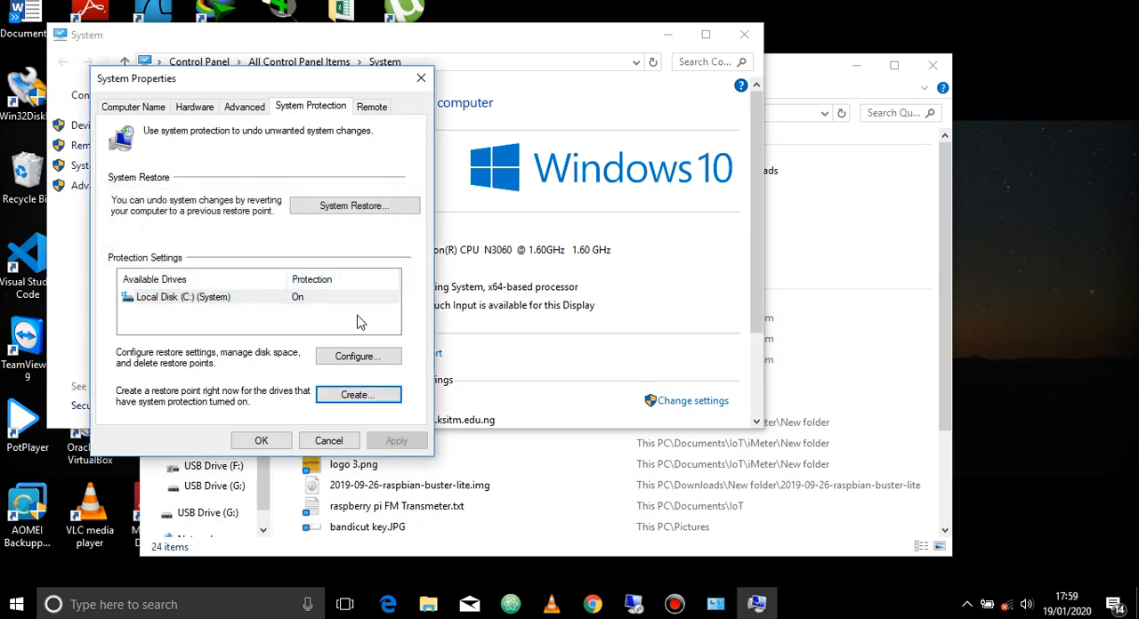
{"action": "mouse_move", "coordinate": [327, 395]}
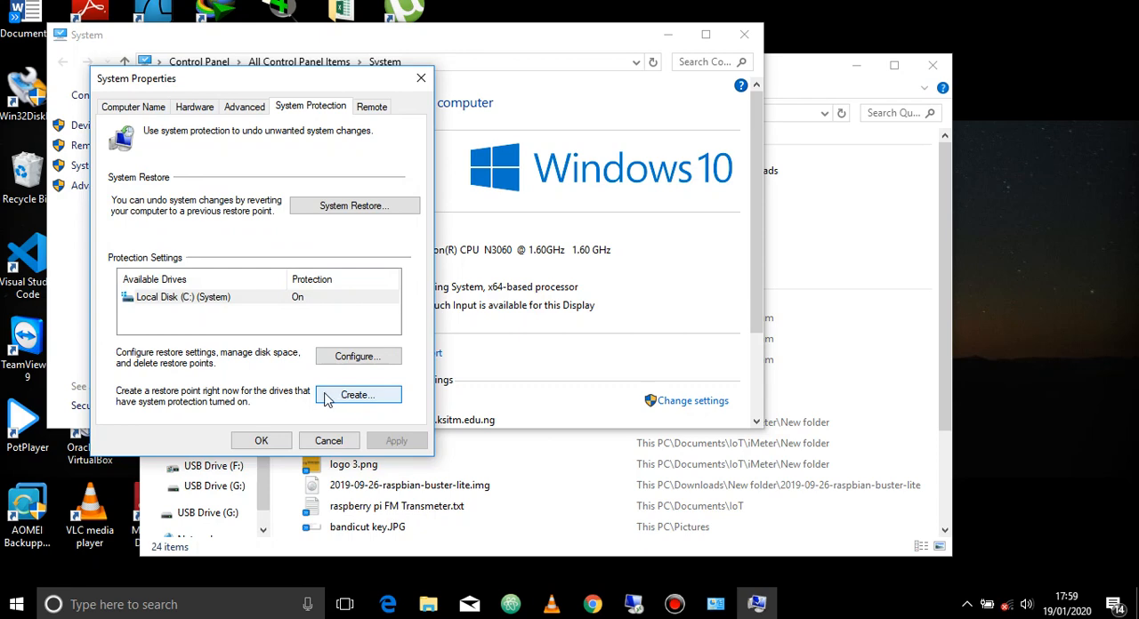
{"action": "mouse_move", "coordinate": [356, 370]}
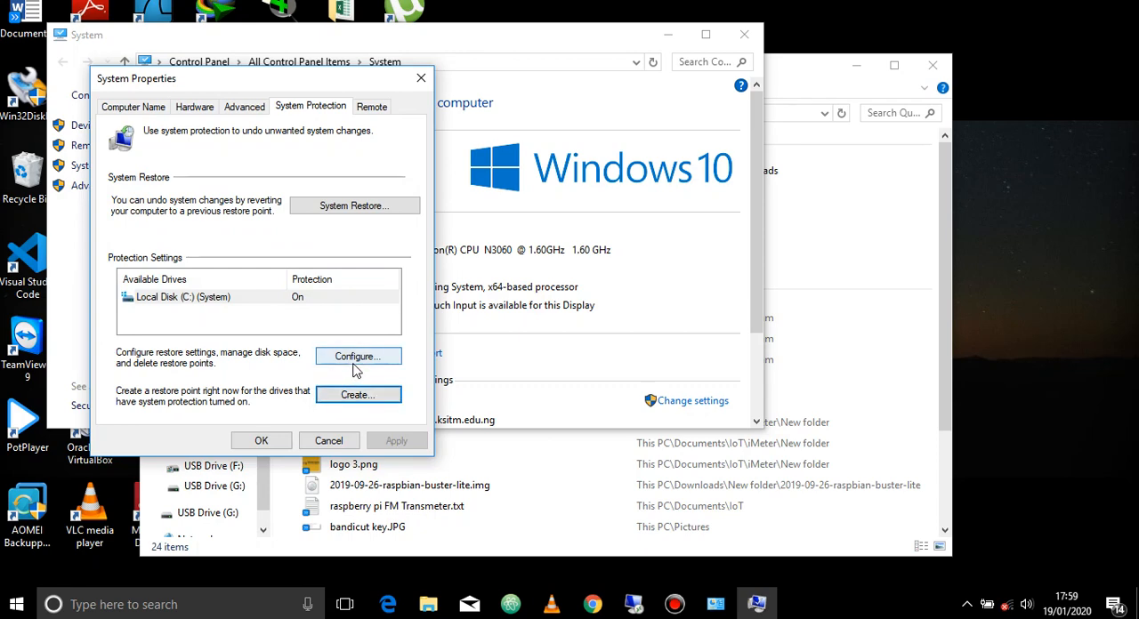
{"action": "mouse_move", "coordinate": [310, 362]}
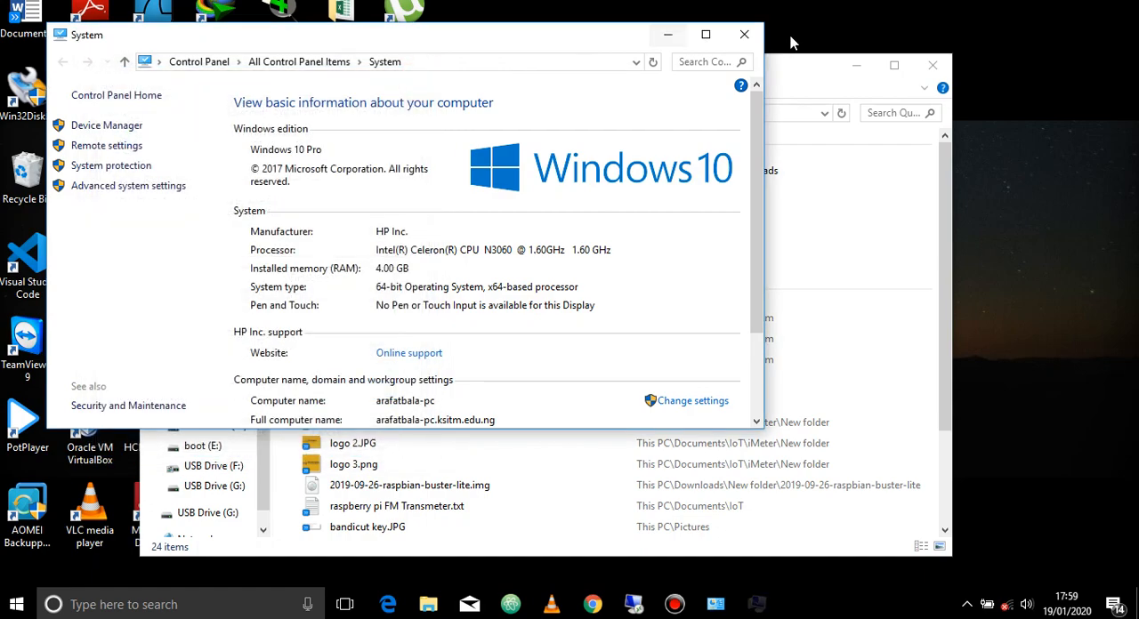
{"action": "left_click", "coordinate": [740, 32]}
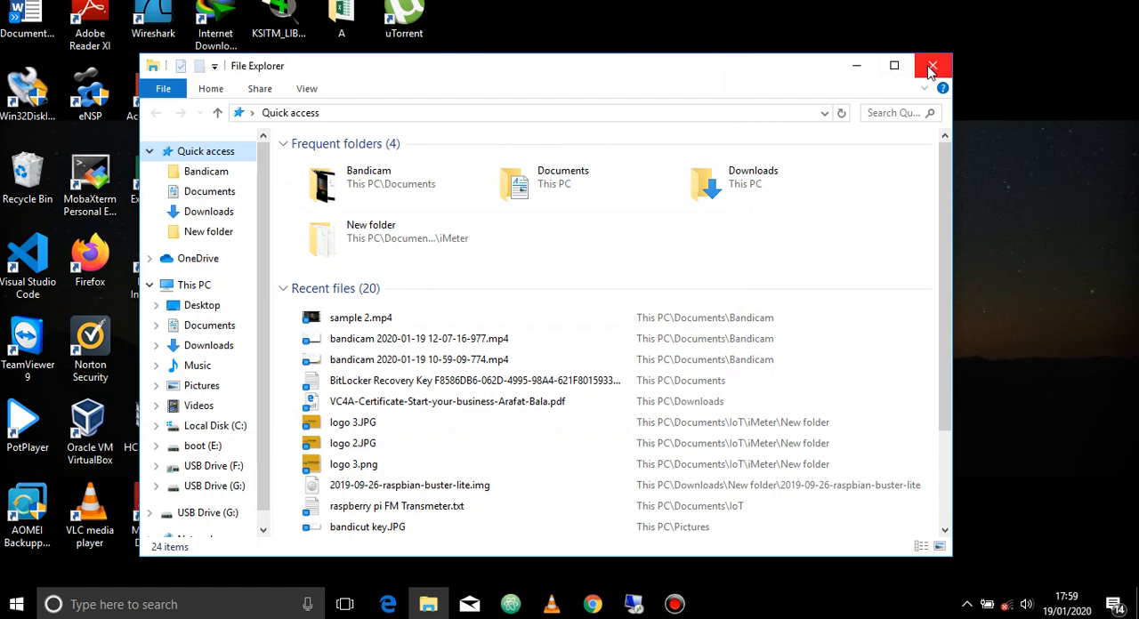
{"action": "left_click", "coordinate": [932, 64]}
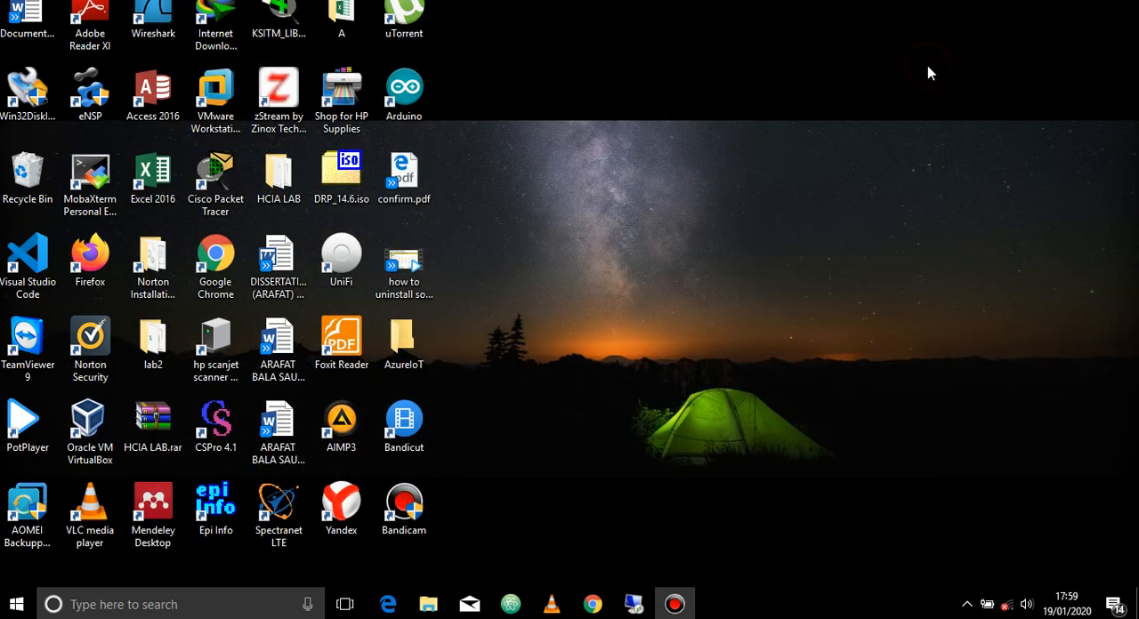
{"action": "mouse_move", "coordinate": [663, 349]}
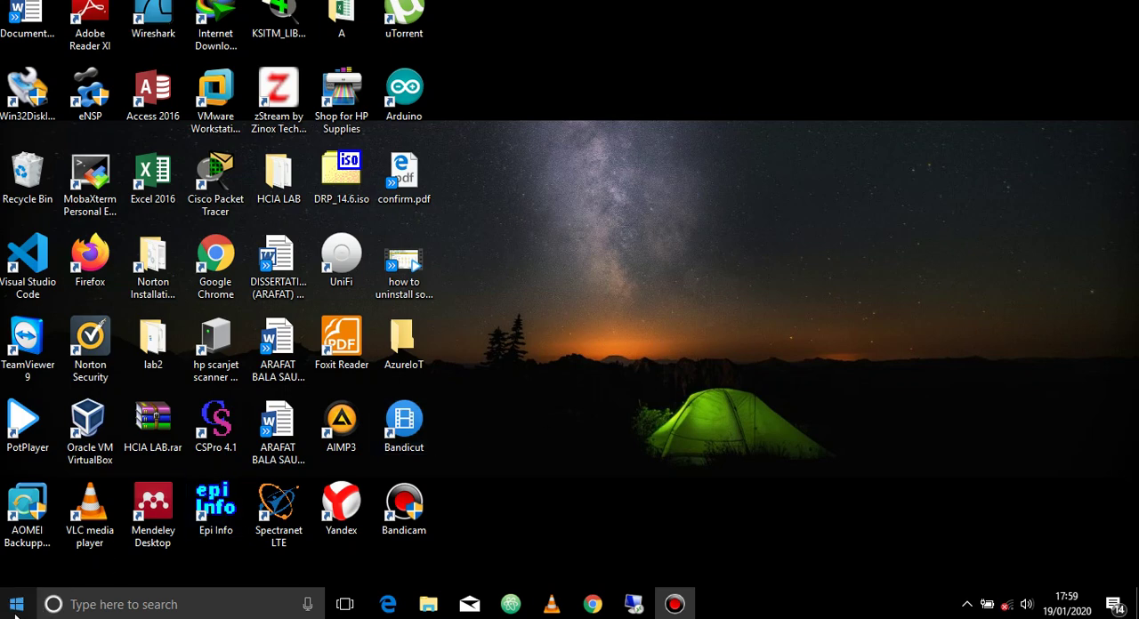
{"action": "mouse_move", "coordinate": [445, 169]}
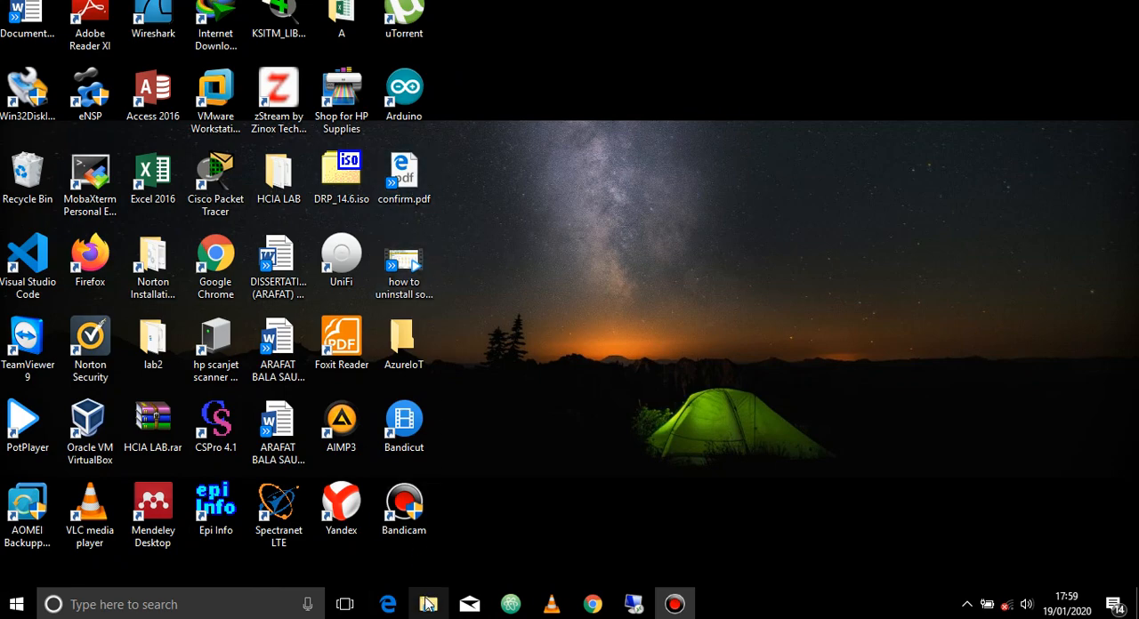
{"action": "left_click", "coordinate": [427, 605]}
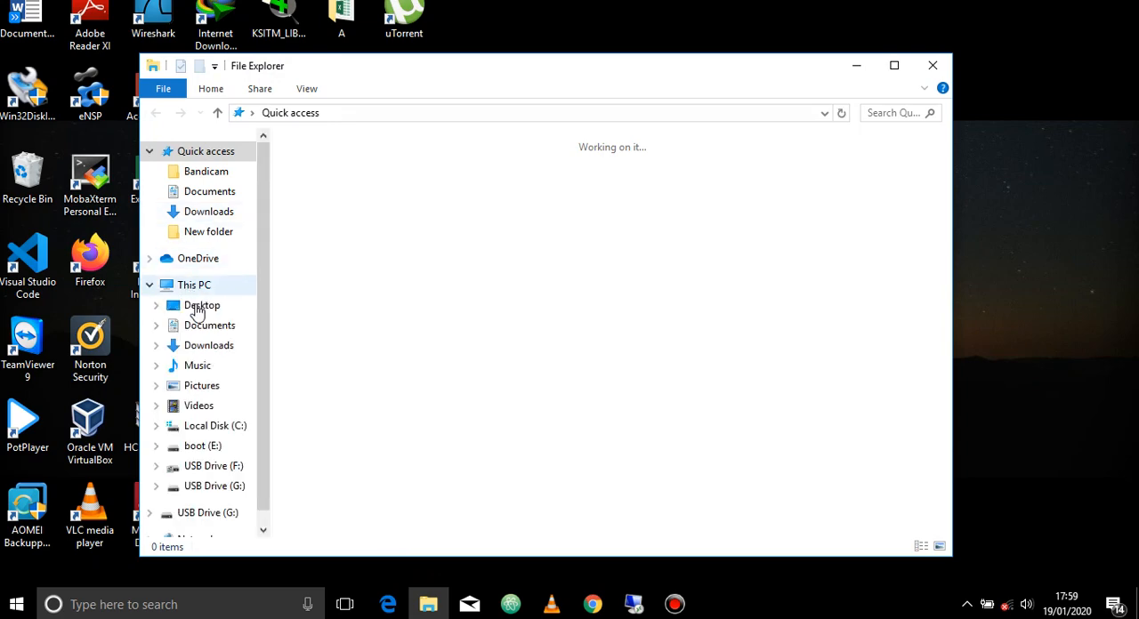
{"action": "right_click", "coordinate": [192, 285]}
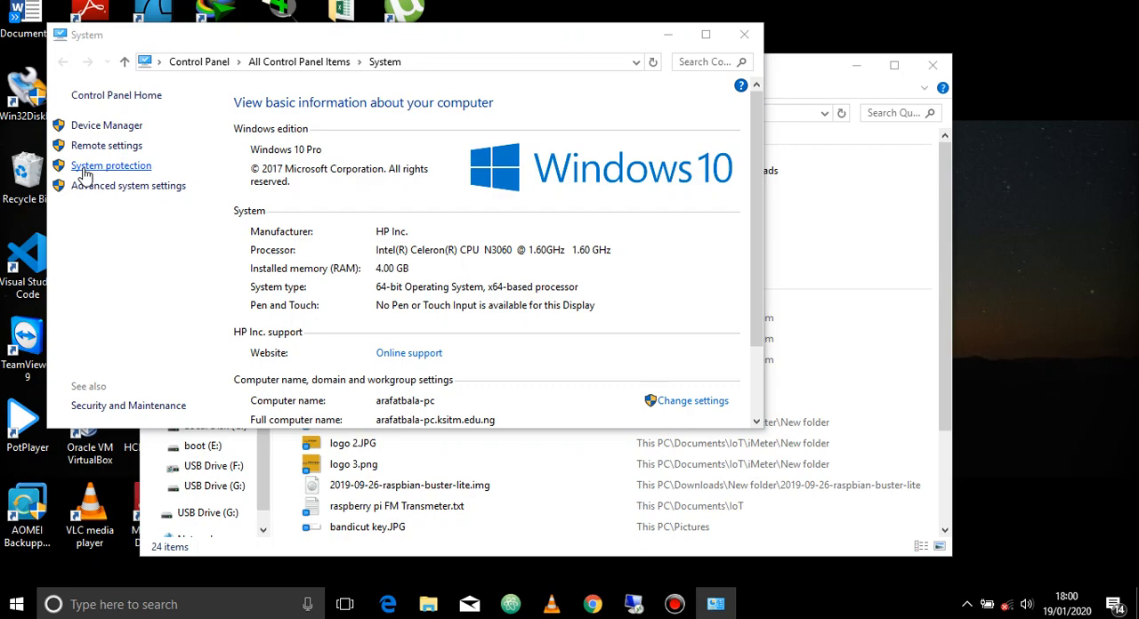
- Start the System Restore wizard from the System Protection settings
{"action": "left_click", "coordinate": [110, 165]}
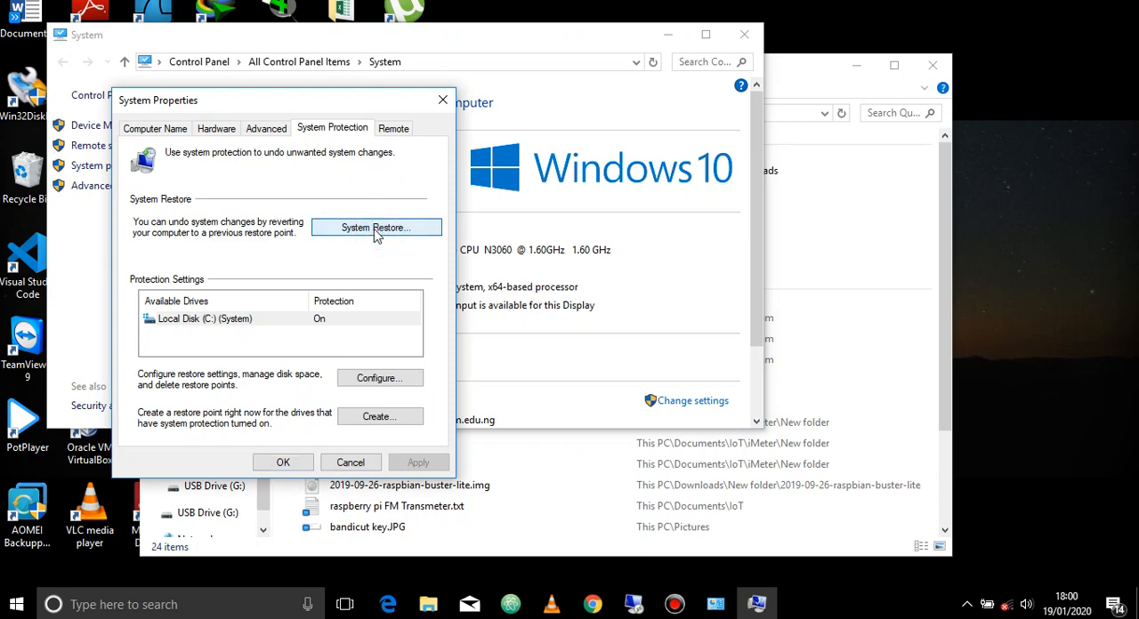
{"action": "left_click", "coordinate": [376, 228]}
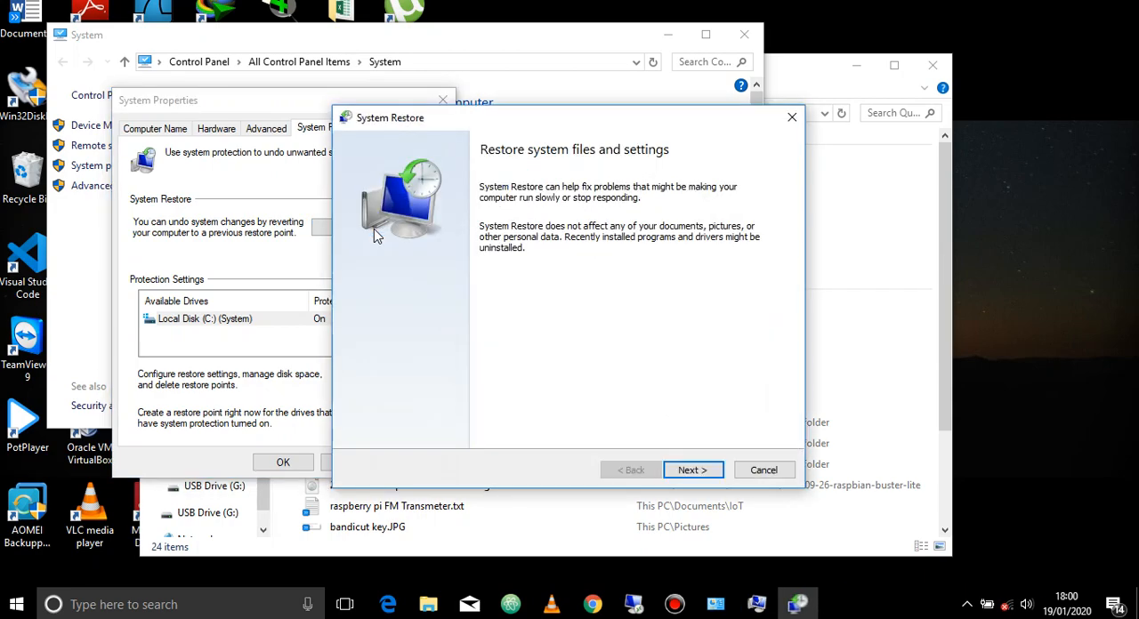
{"action": "mouse_move", "coordinate": [660, 530]}
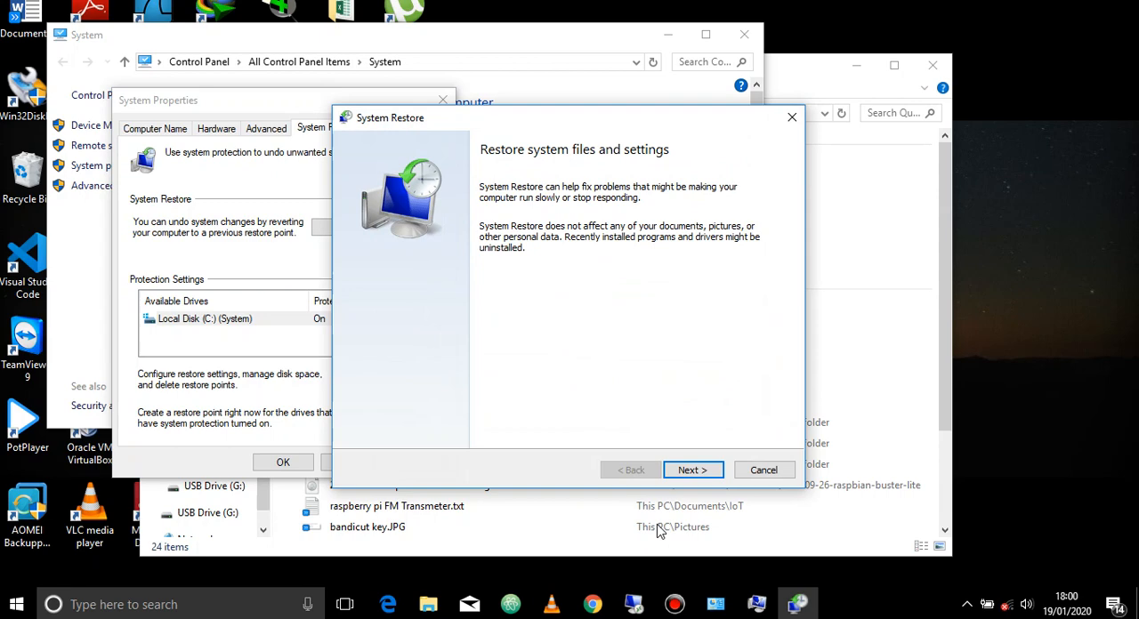
- Select the 19/01/2020 17:56:02 Manual restore point and scan for affected programs
{"action": "left_click", "coordinate": [692, 470]}
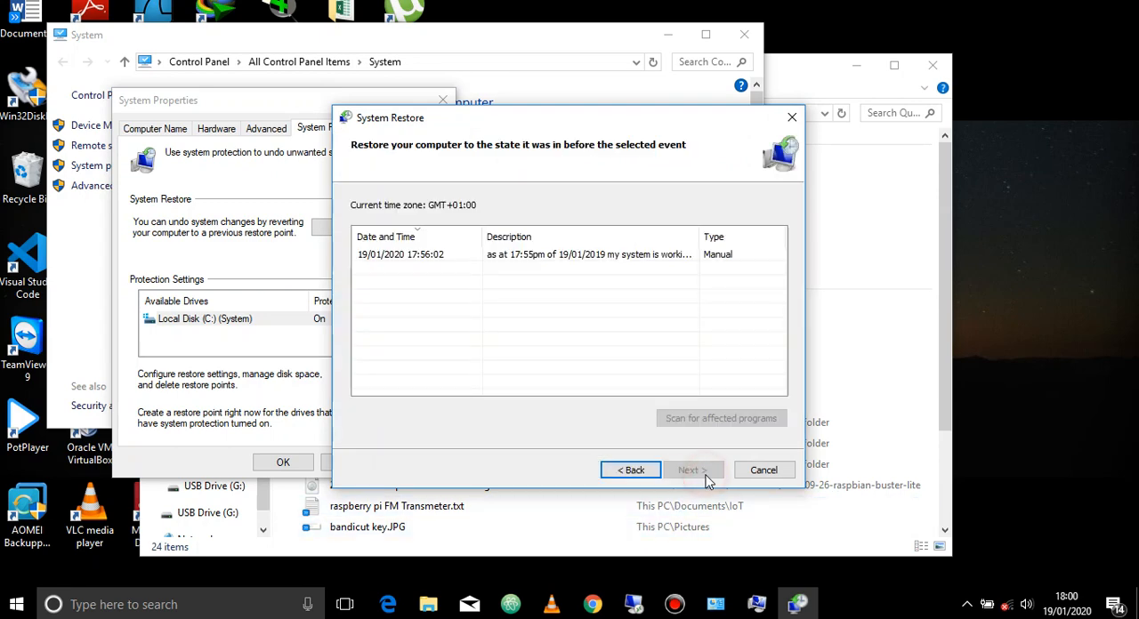
{"action": "mouse_move", "coordinate": [437, 295]}
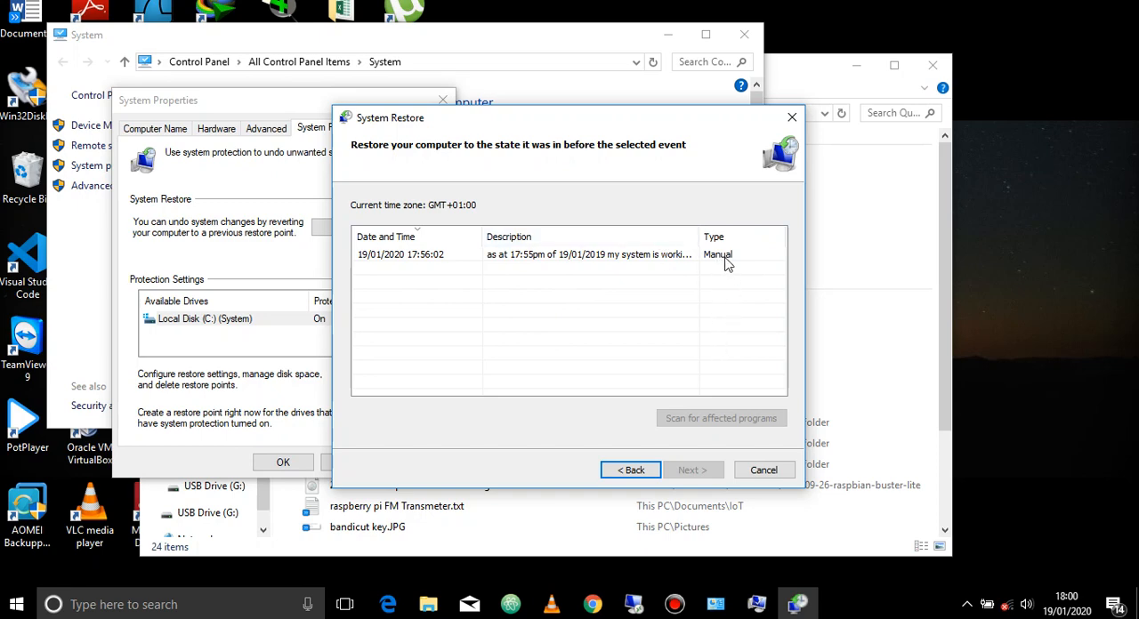
{"action": "left_click", "coordinate": [587, 254]}
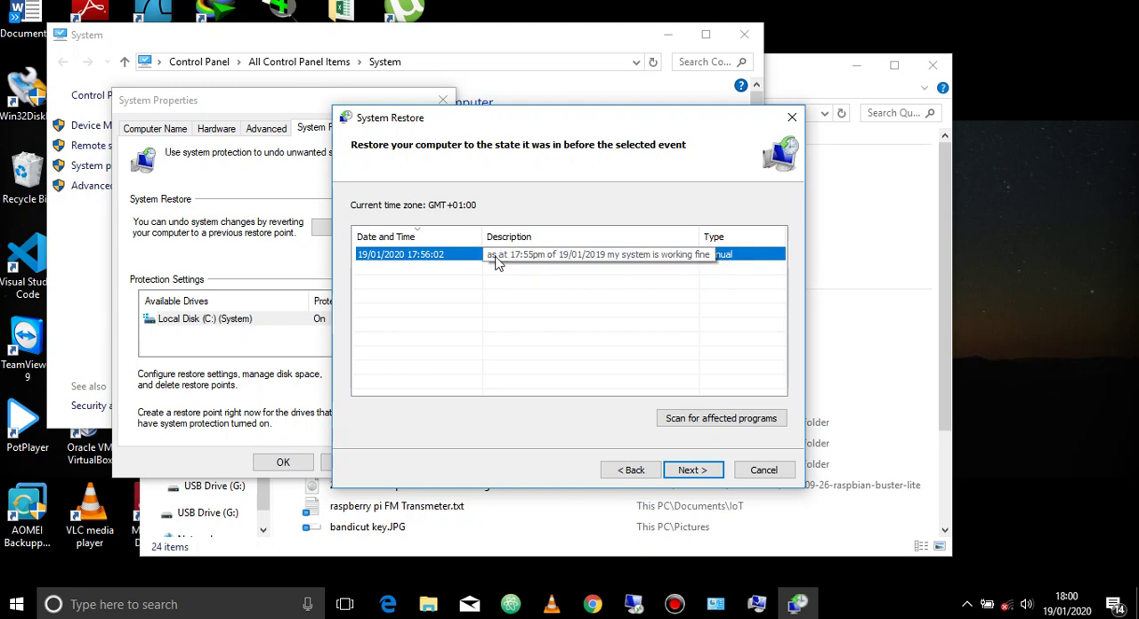
{"action": "mouse_move", "coordinate": [527, 260]}
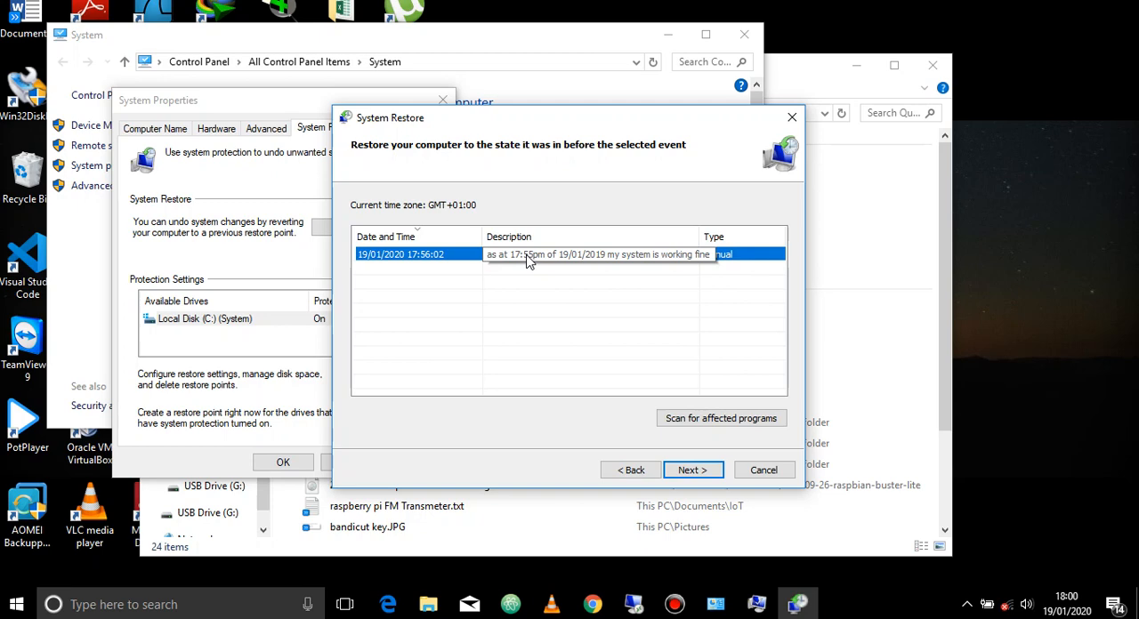
{"action": "mouse_move", "coordinate": [545, 263]}
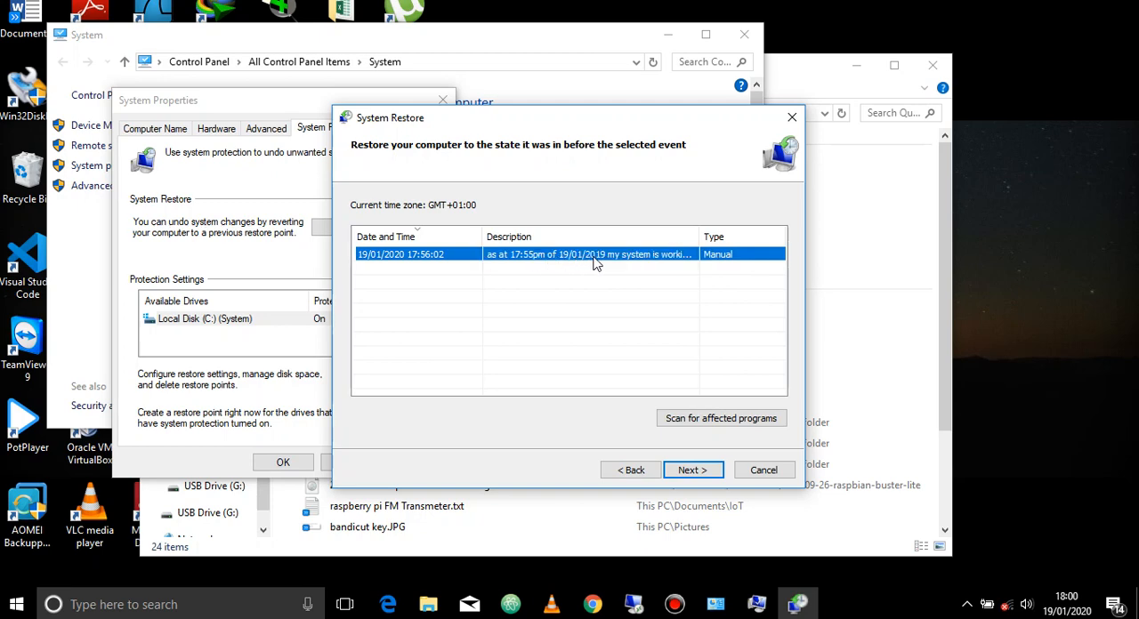
{"action": "mouse_move", "coordinate": [680, 263]}
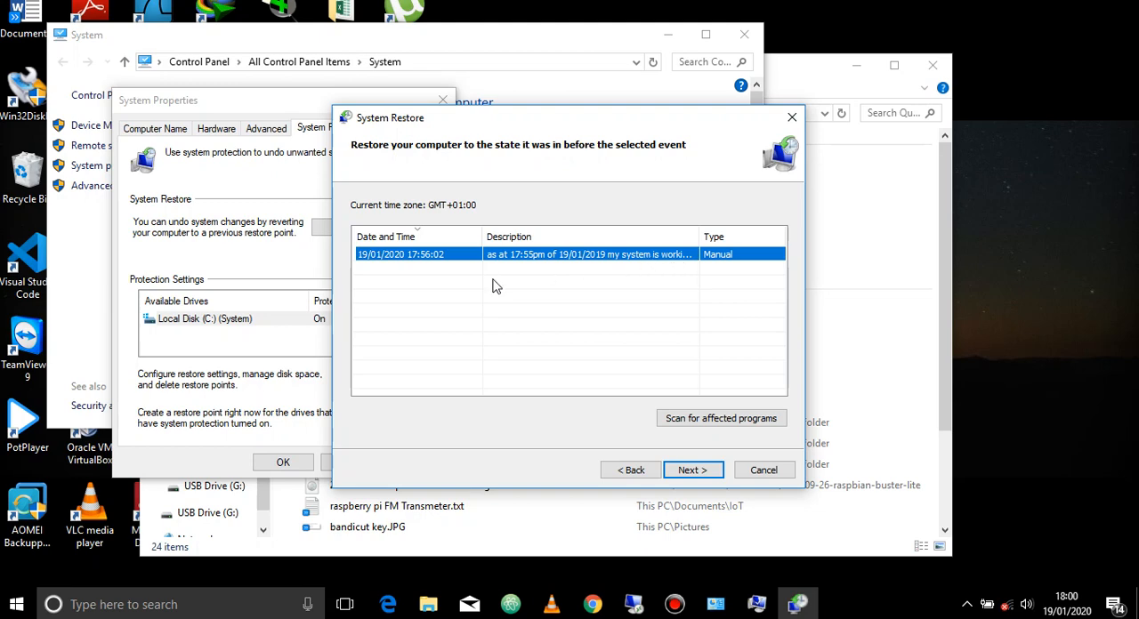
{"action": "mouse_move", "coordinate": [423, 258]}
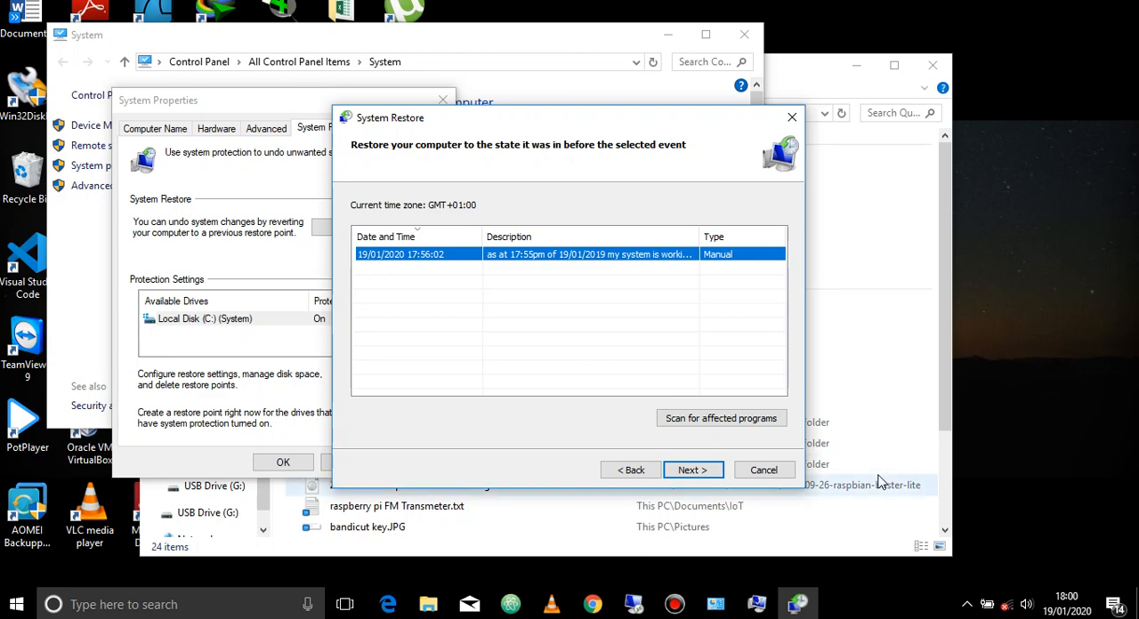
{"action": "mouse_move", "coordinate": [562, 367]}
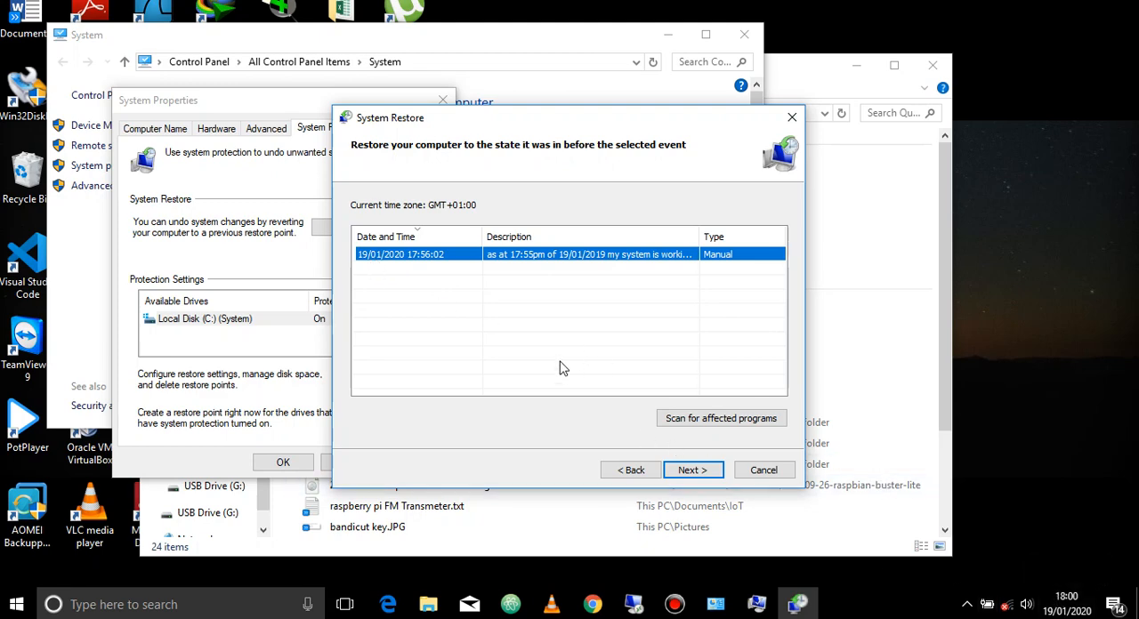
{"action": "mouse_move", "coordinate": [416, 284]}
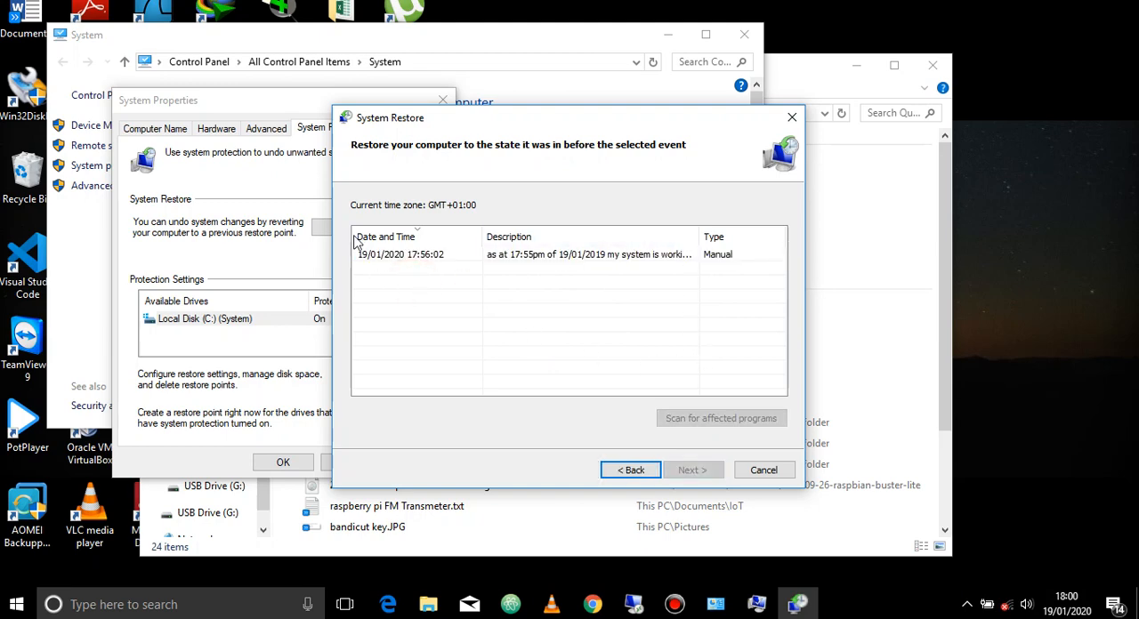
{"action": "left_click", "coordinate": [377, 254]}
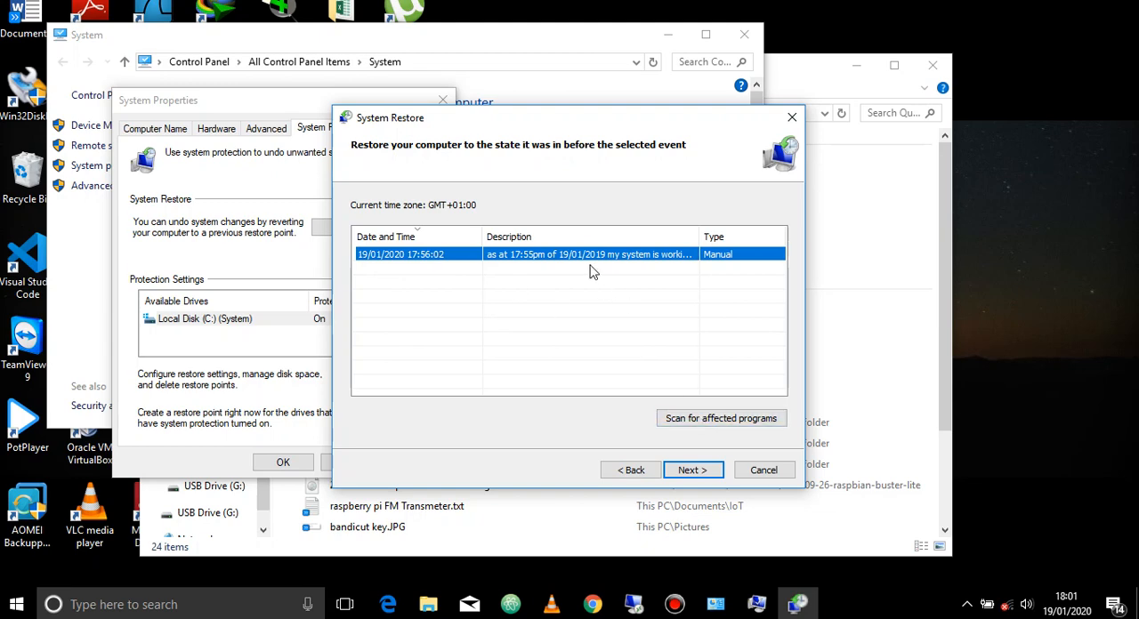
{"action": "mouse_move", "coordinate": [578, 258]}
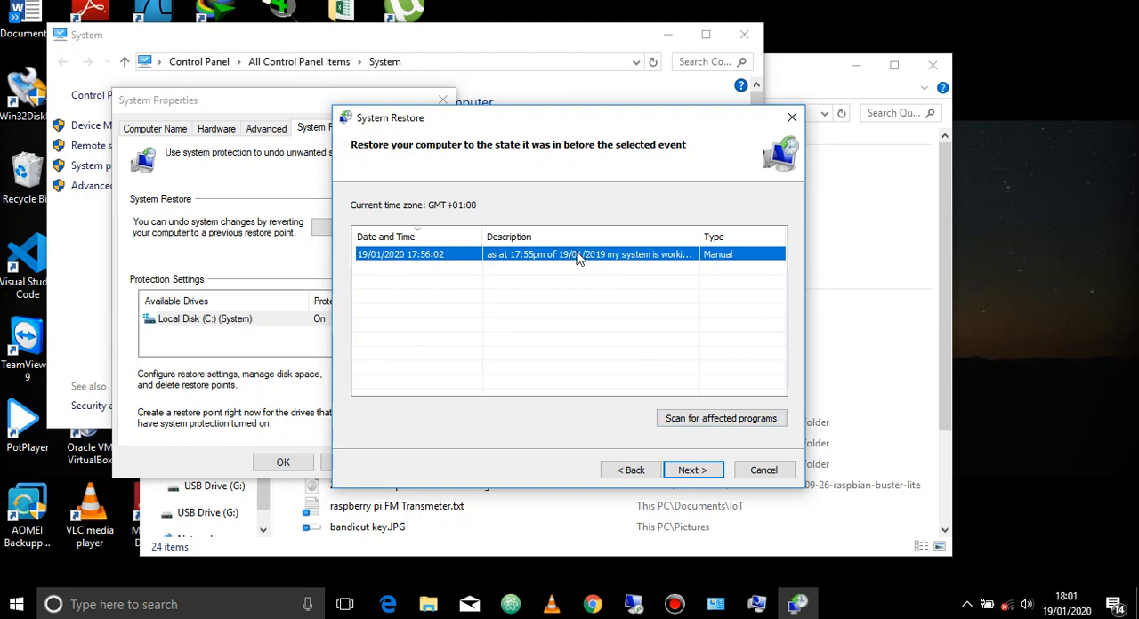
{"action": "mouse_move", "coordinate": [509, 323]}
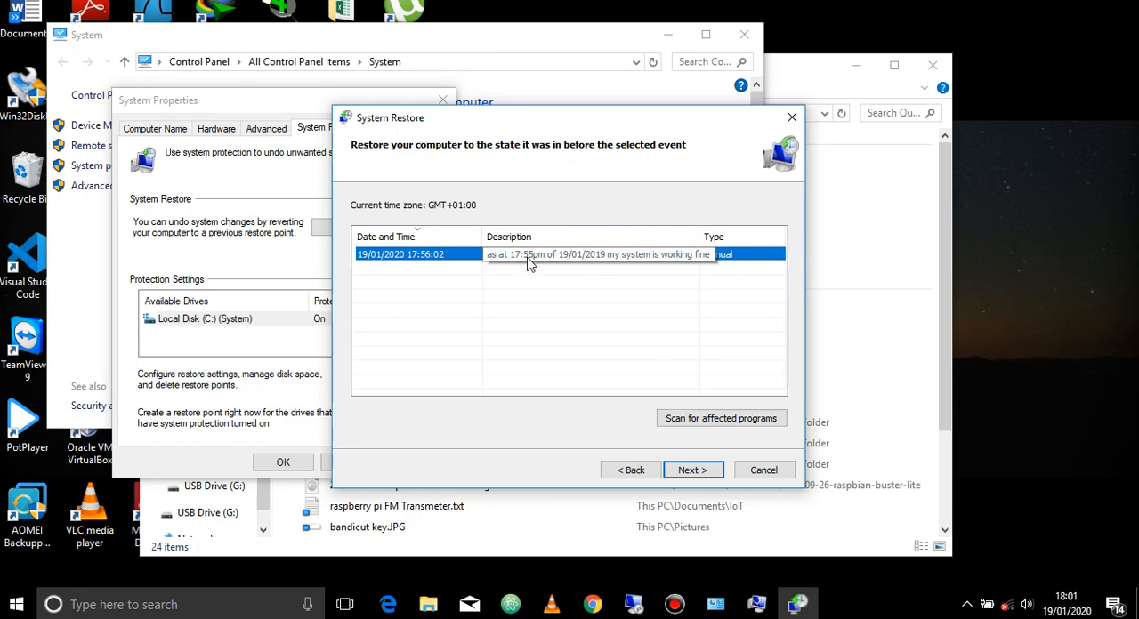
{"action": "left_click", "coordinate": [587, 254]}
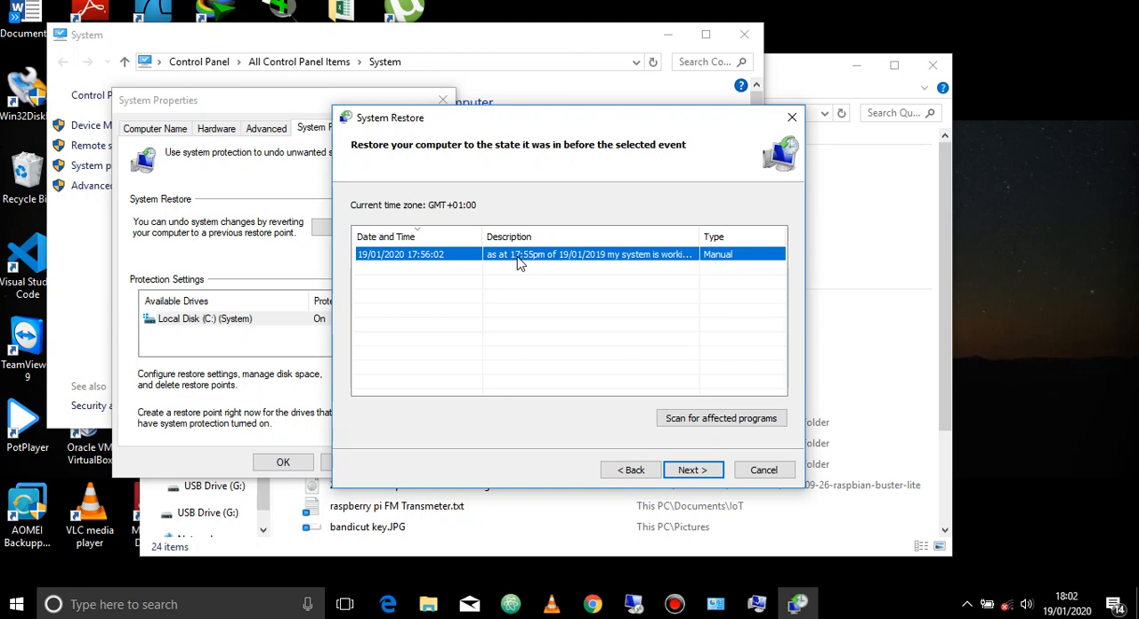
{"action": "left_click", "coordinate": [720, 416]}
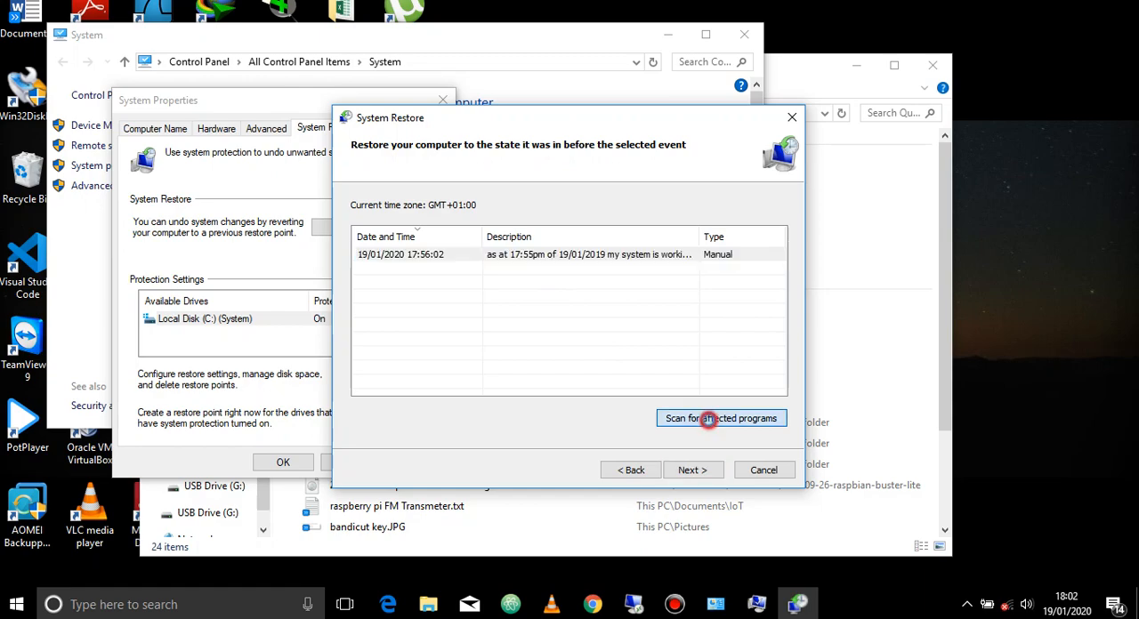
{"action": "left_click", "coordinate": [720, 418]}
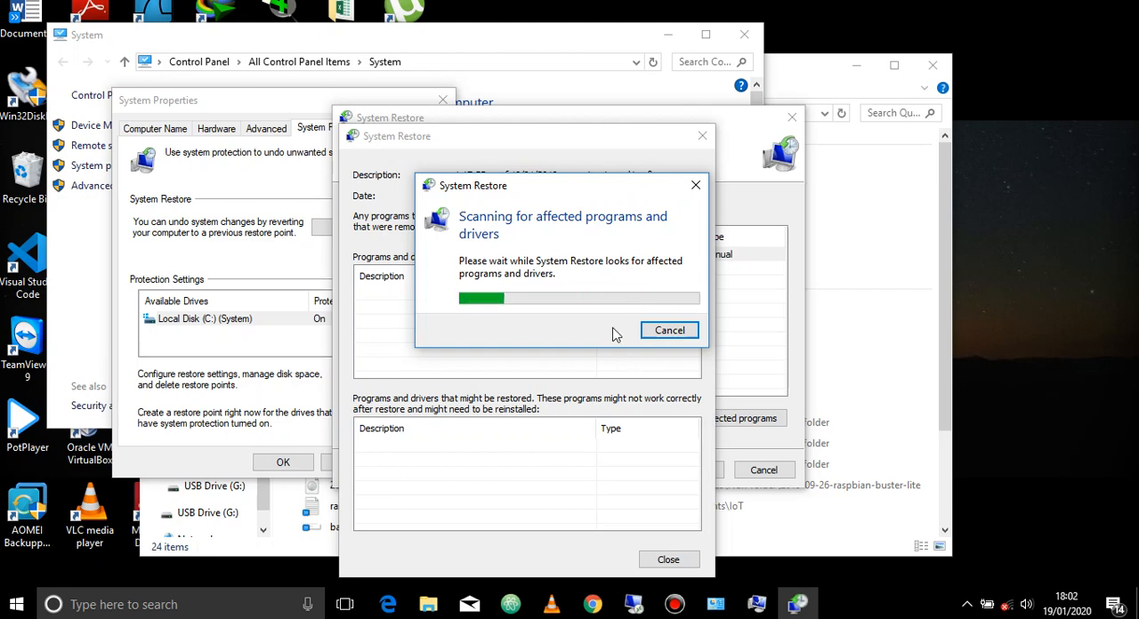
{"action": "mouse_move", "coordinate": [669, 331]}
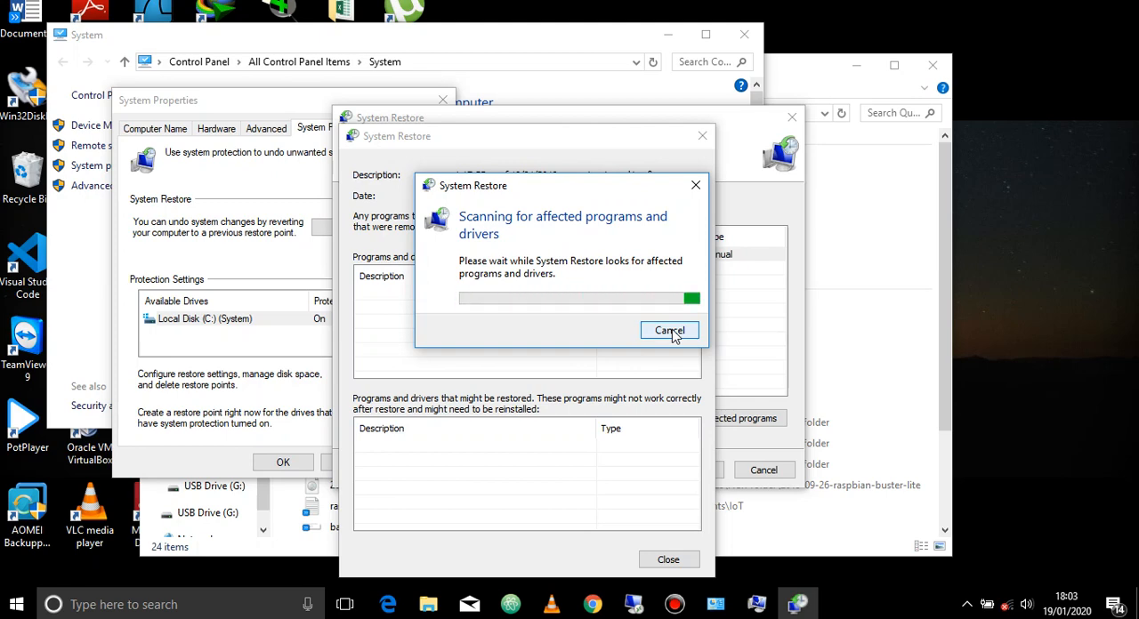
{"action": "left_click", "coordinate": [669, 331]}
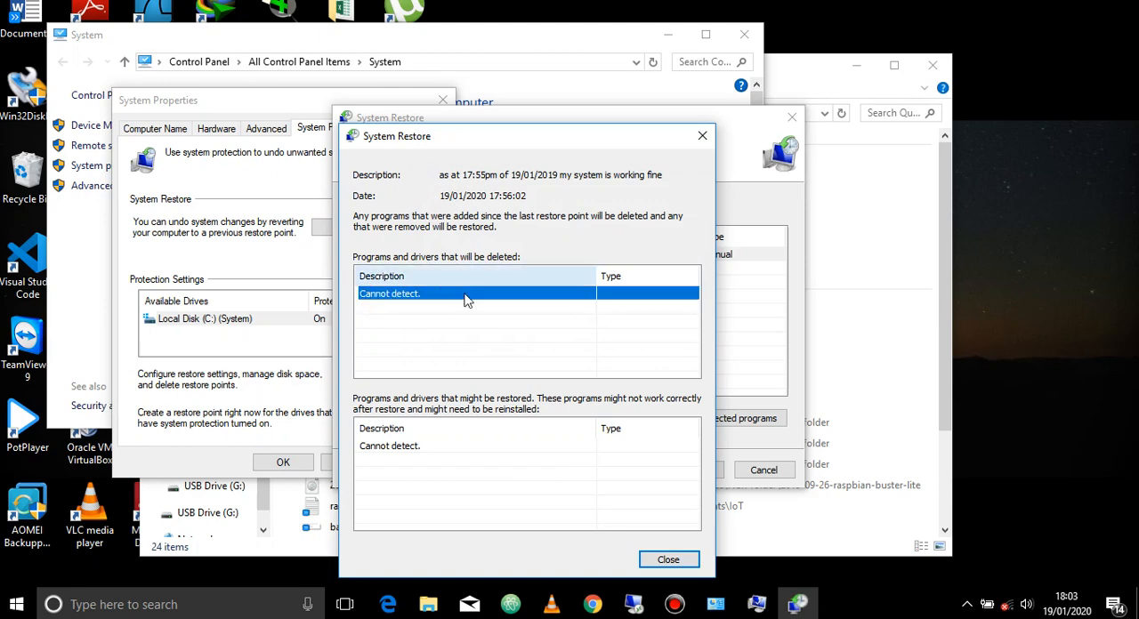
{"action": "mouse_move", "coordinate": [441, 461]}
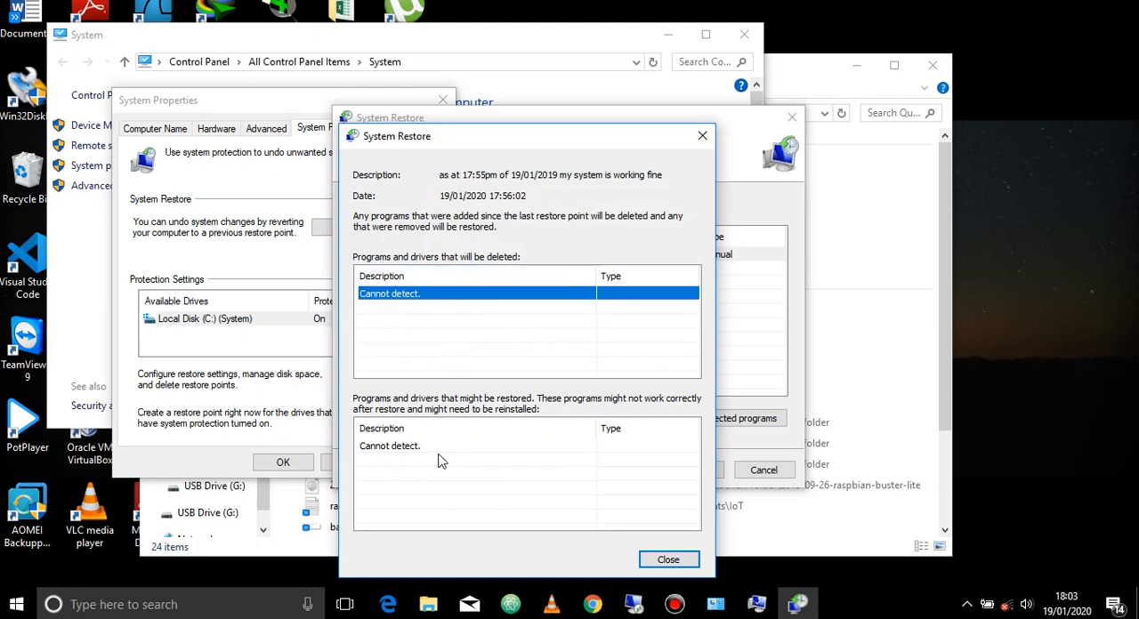
{"action": "mouse_move", "coordinate": [438, 321]}
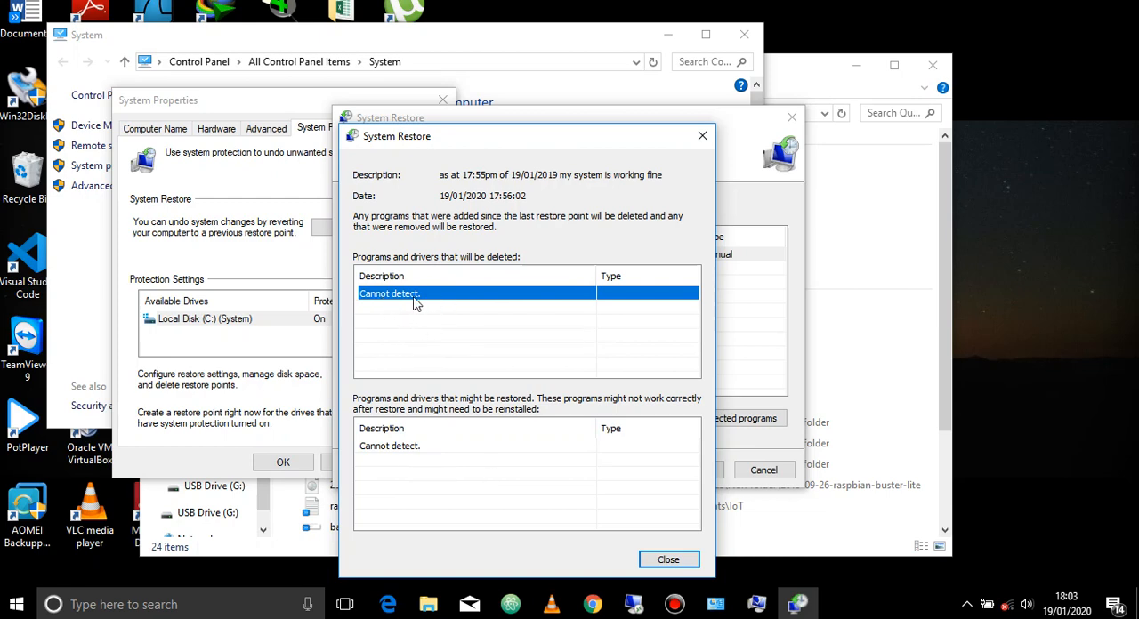
{"action": "mouse_move", "coordinate": [473, 480]}
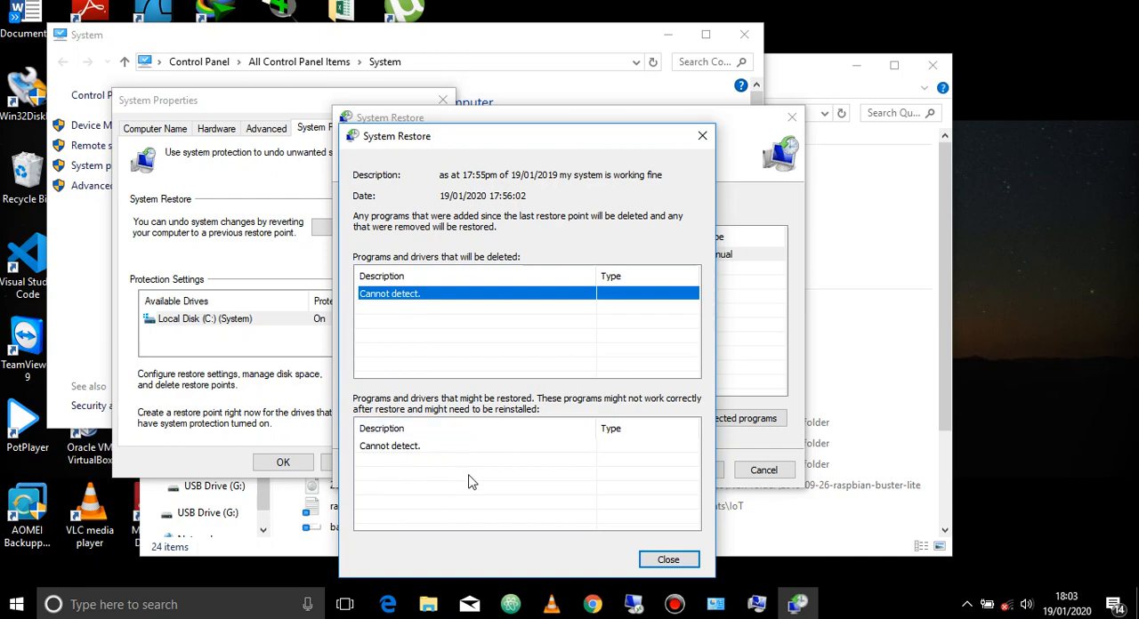
{"action": "mouse_move", "coordinate": [395, 466]}
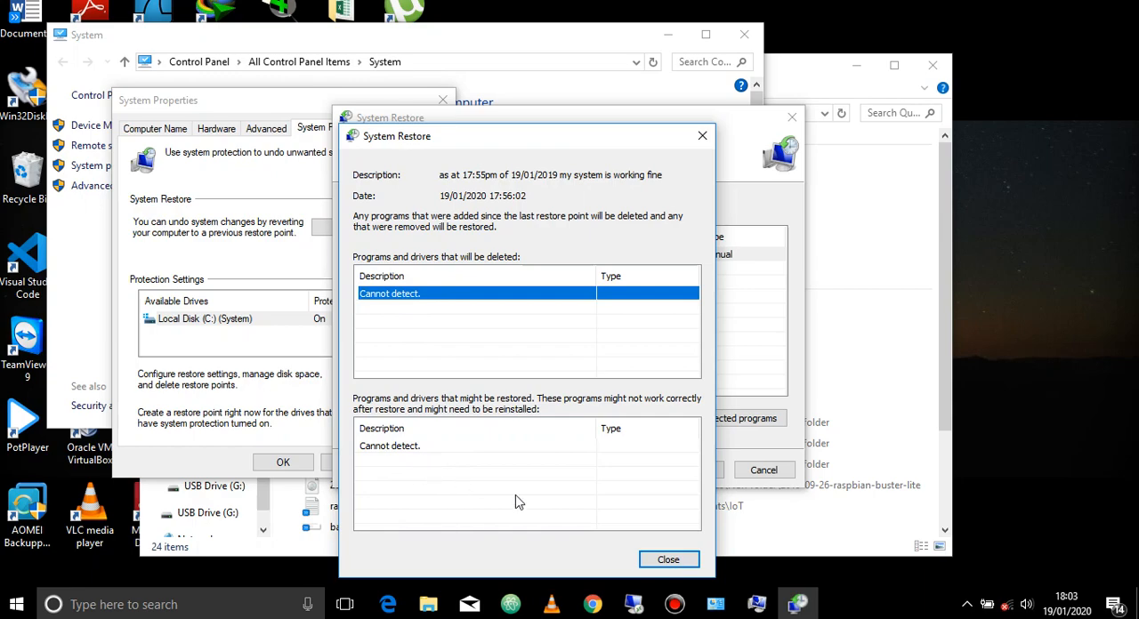
{"action": "left_click", "coordinate": [669, 559]}
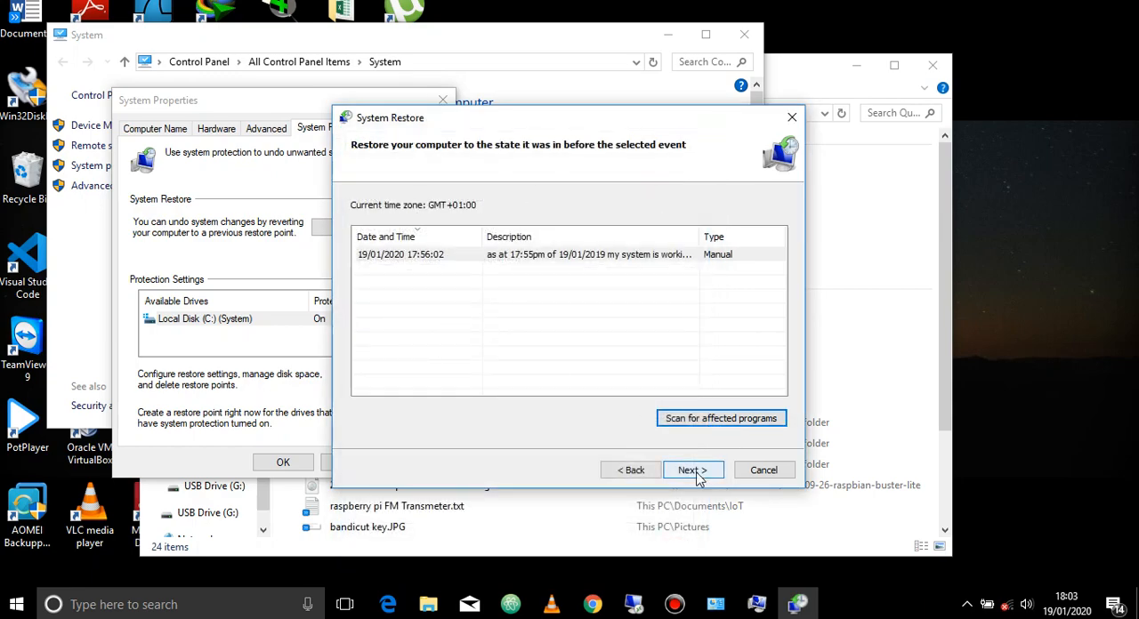
- Reach the Confirm your restore point page, then cancel System Restore without restoring
{"action": "left_click", "coordinate": [694, 469]}
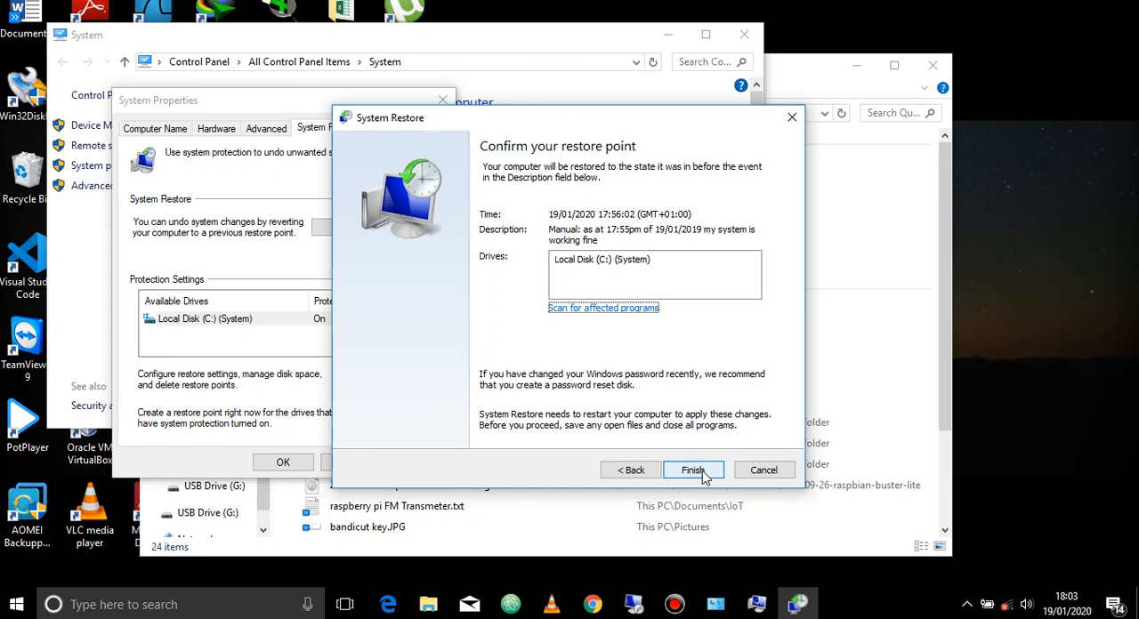
{"action": "mouse_move", "coordinate": [704, 476]}
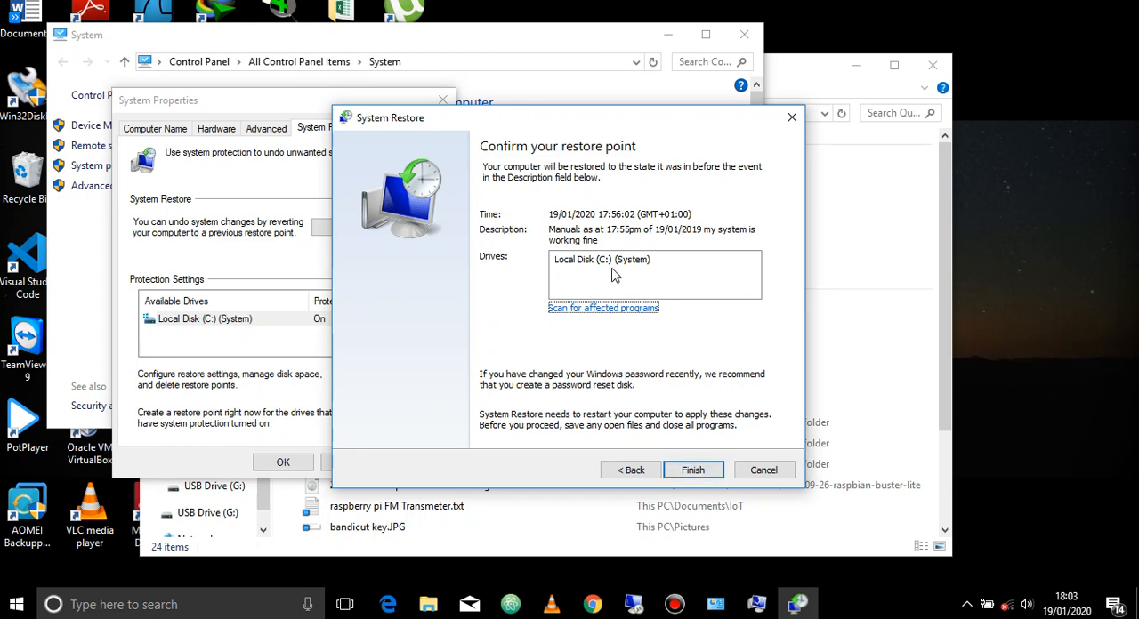
{"action": "mouse_move", "coordinate": [697, 427]}
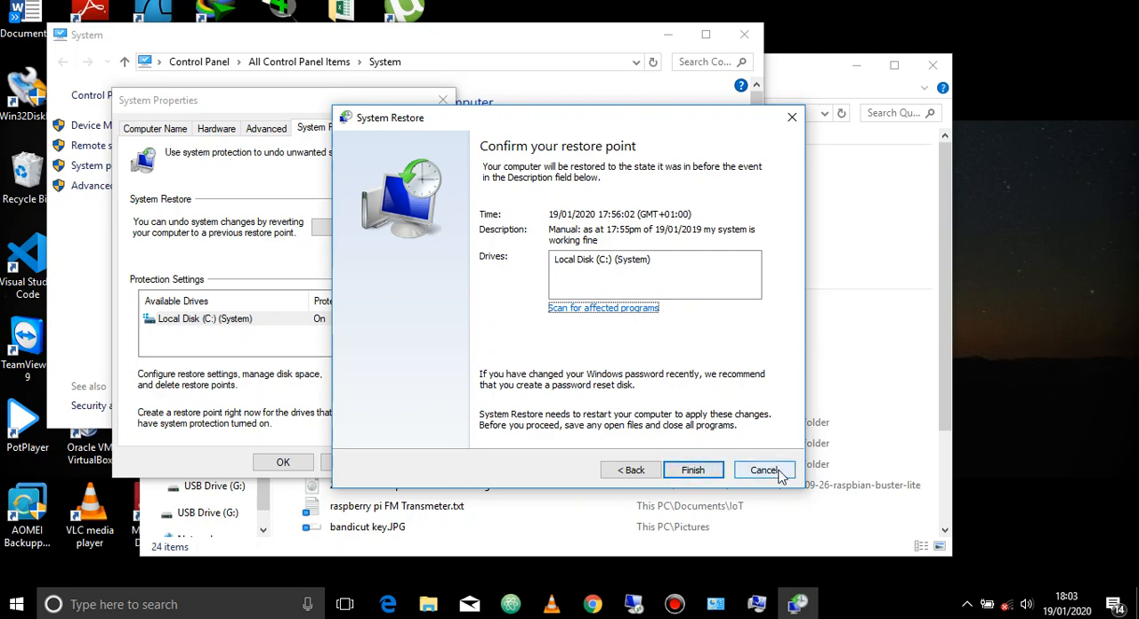
{"action": "left_click", "coordinate": [765, 470]}
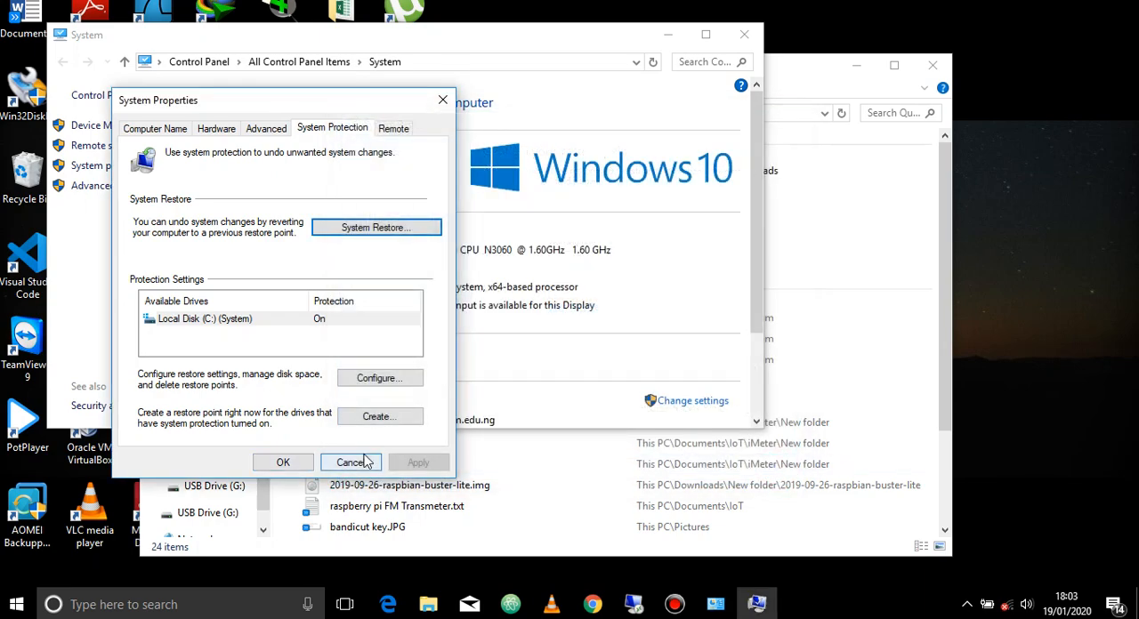
- Close System Properties, the System window and File Explorer back to the desktop
{"action": "left_click", "coordinate": [351, 463]}
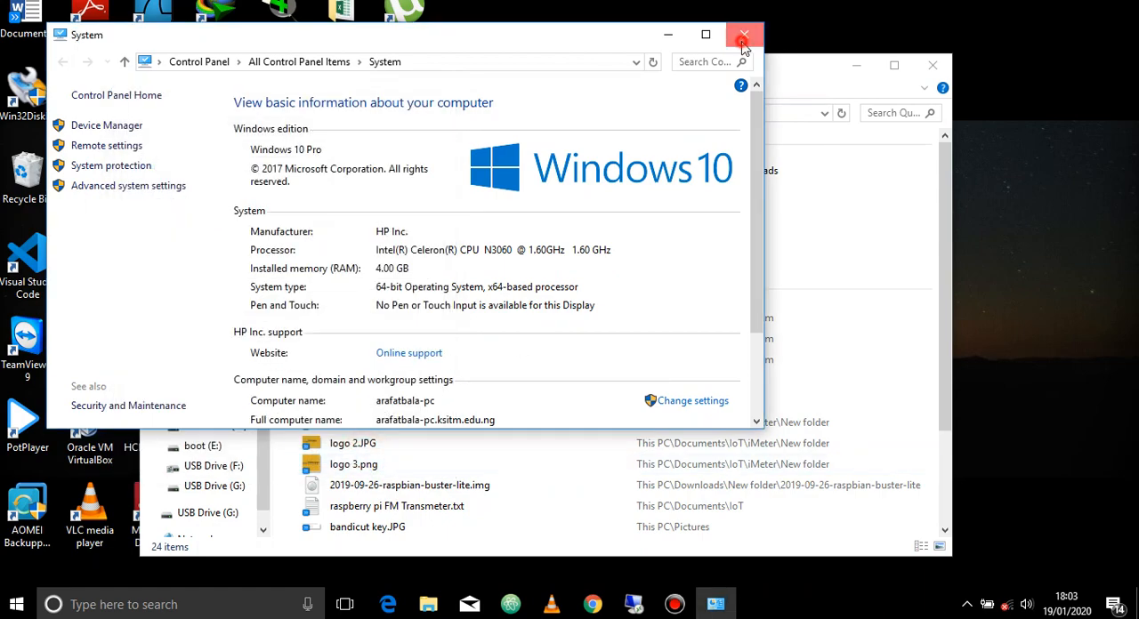
{"action": "left_click", "coordinate": [743, 36]}
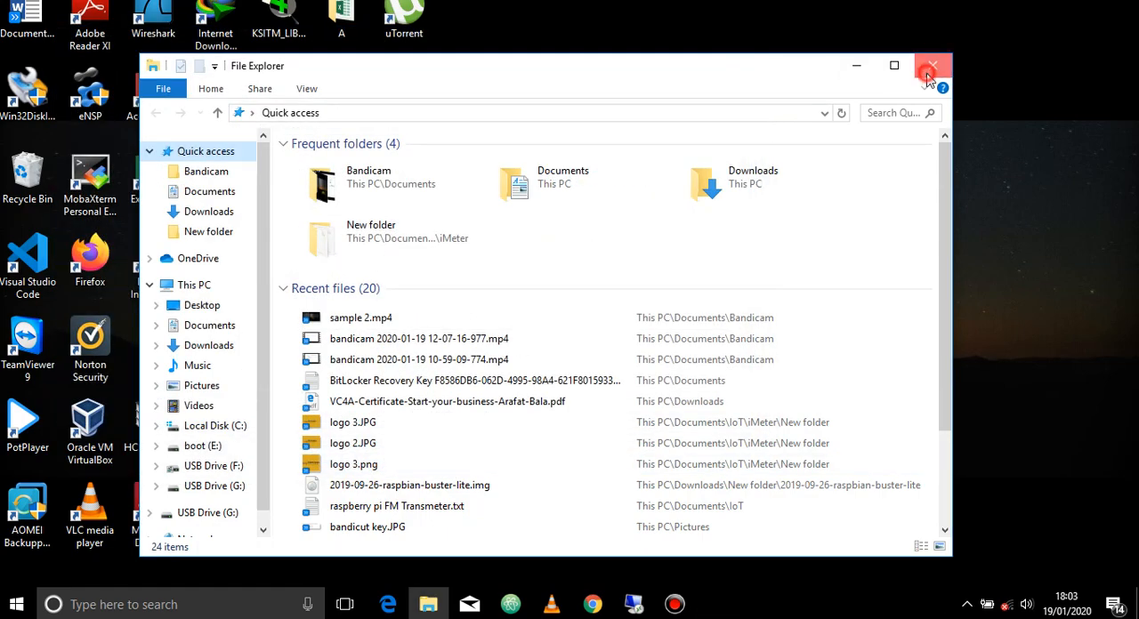
{"action": "left_click", "coordinate": [928, 64]}
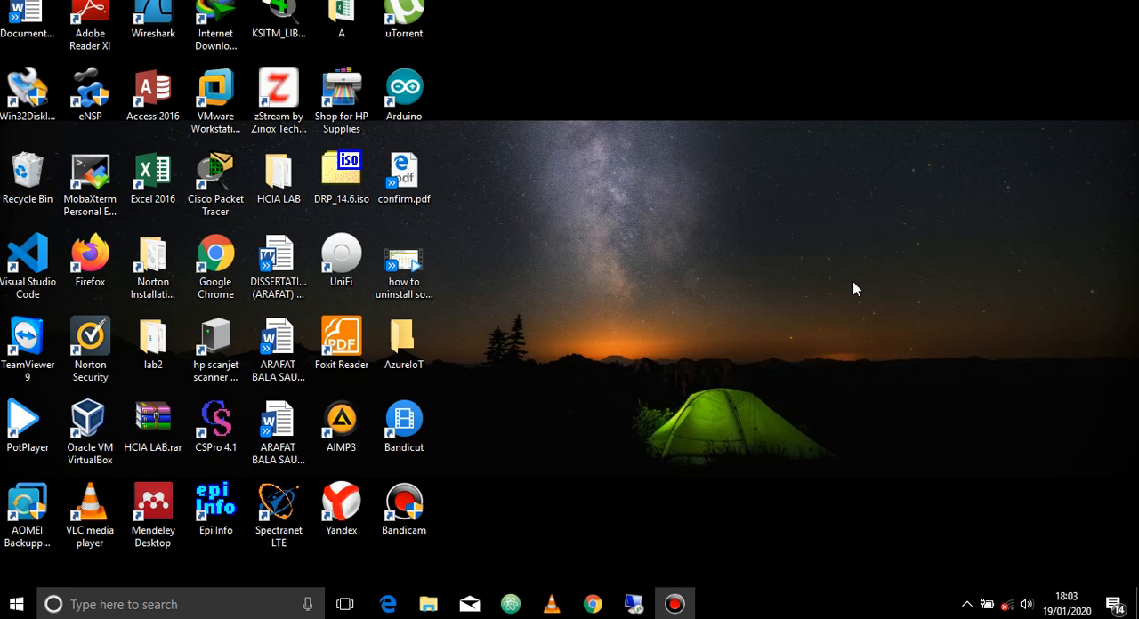